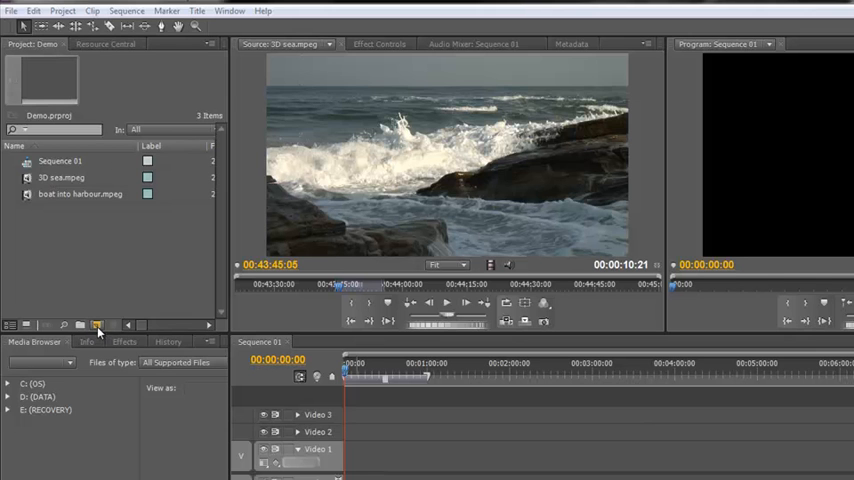
mouse_move(98, 324)
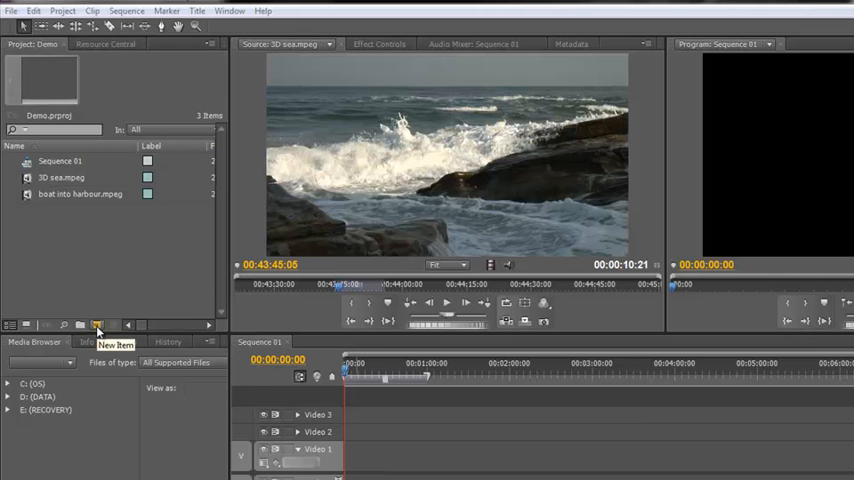
Browse the New Item list and the File > New commands without creating anything
click(96, 324)
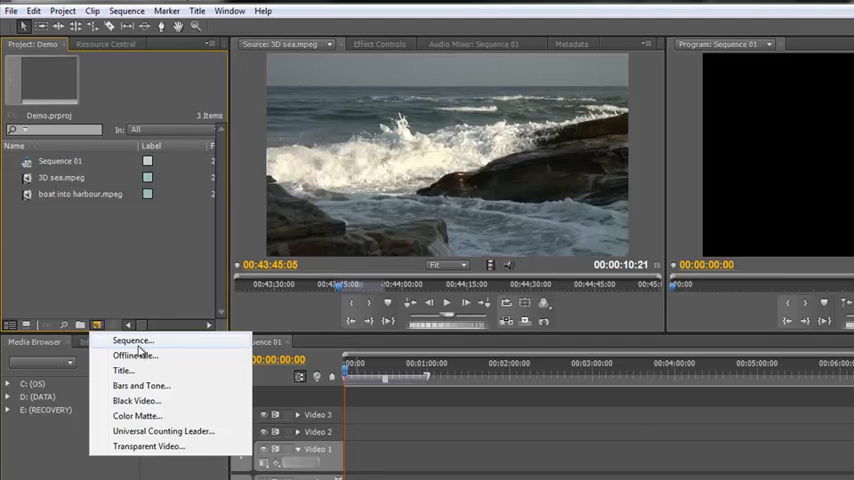
mouse_move(116, 344)
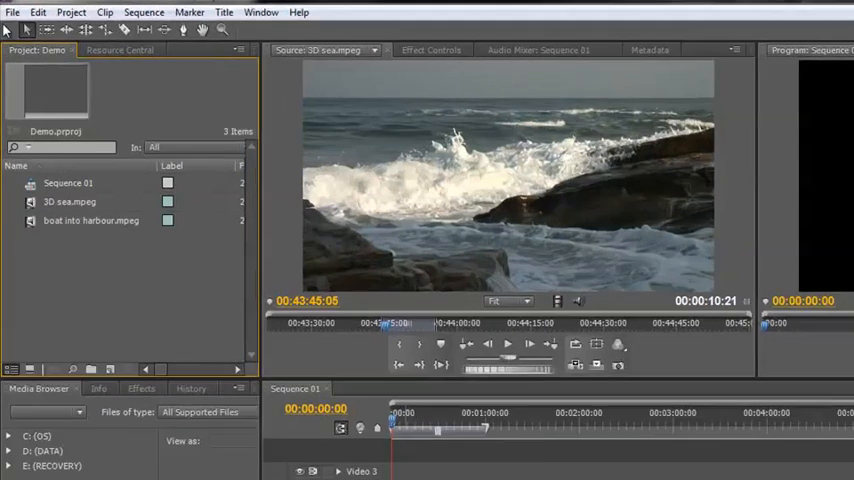
click(12, 12)
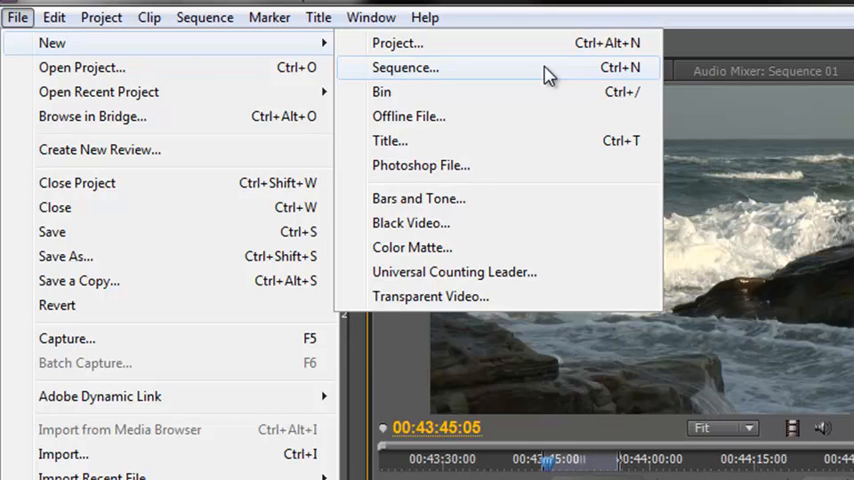
mouse_move(396, 44)
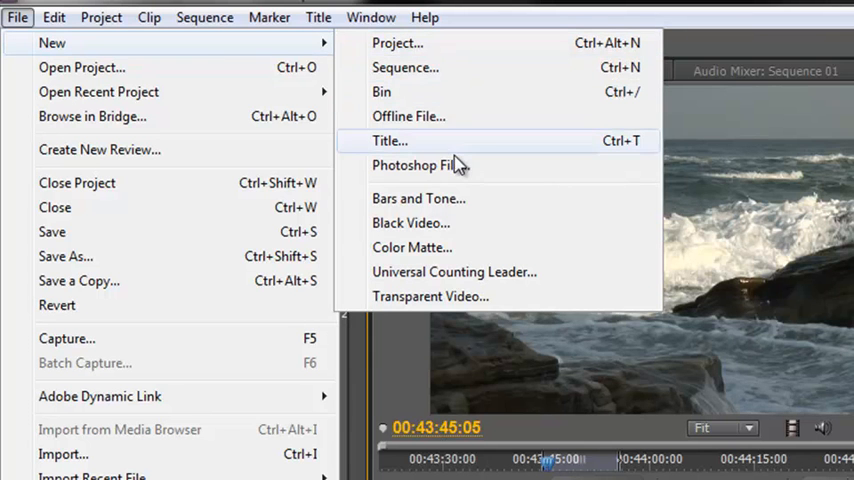
mouse_move(444, 164)
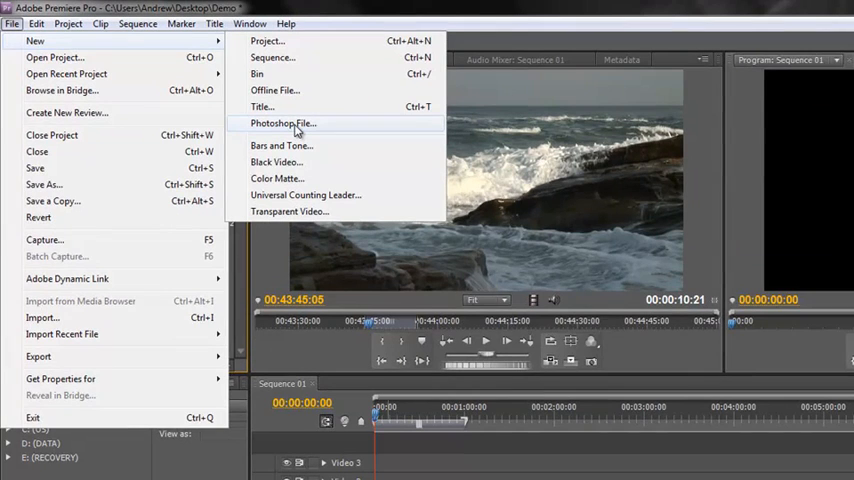
Create a Photoshop file matching the sequence video settings and save it as test2 on the desktop
click(284, 122)
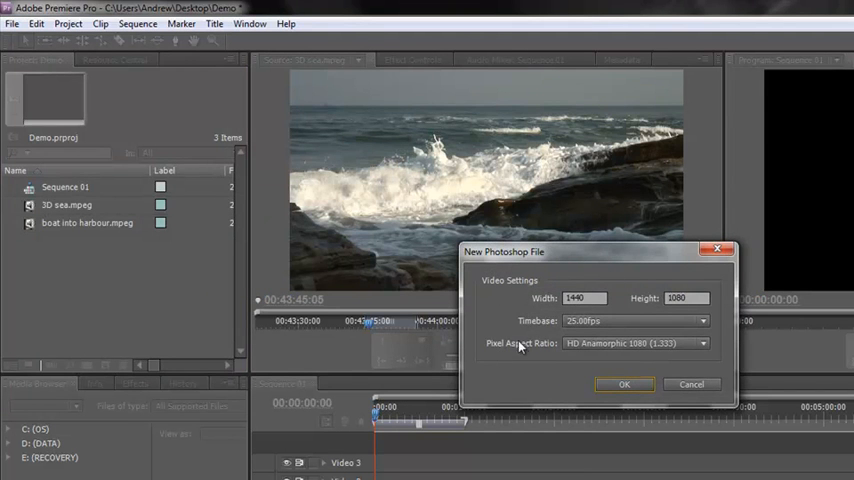
click(624, 384)
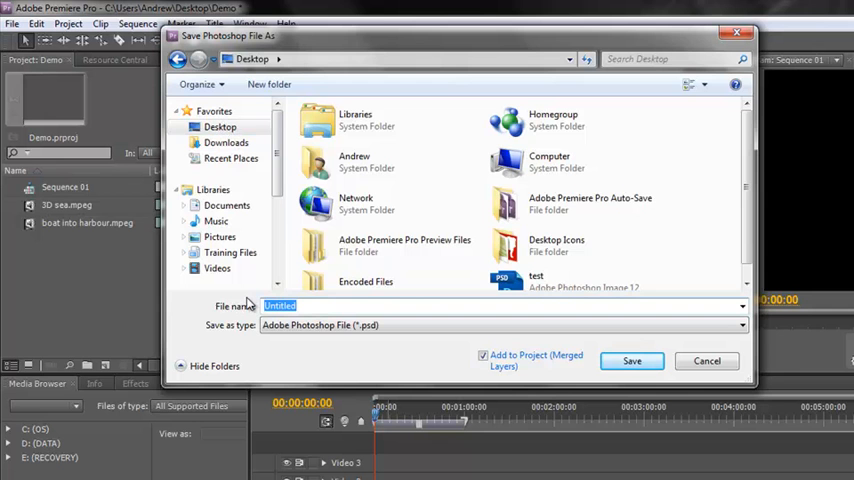
text(test2)
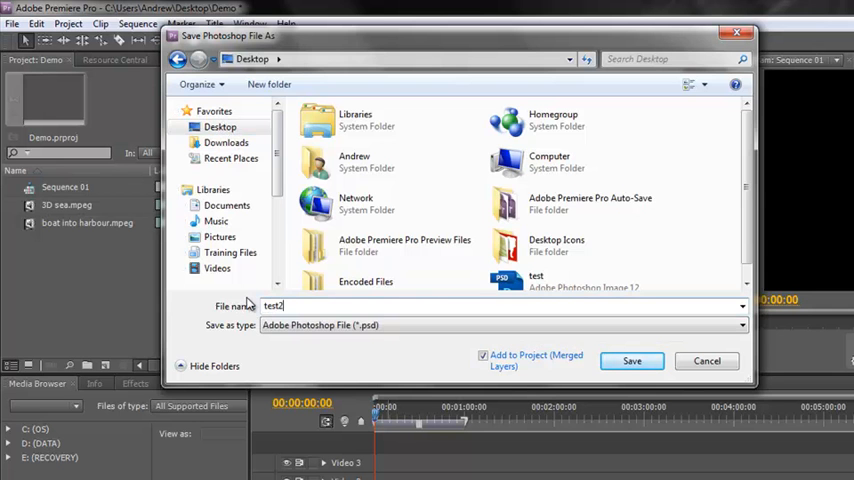
click(632, 360)
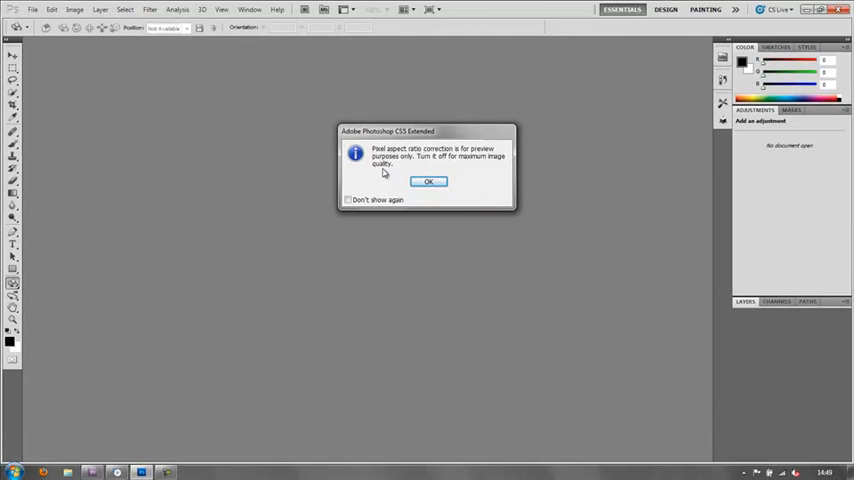
Dismiss the aspect-ratio notice, choose a pink brush colour and paint a scribble across the canvas
click(428, 180)
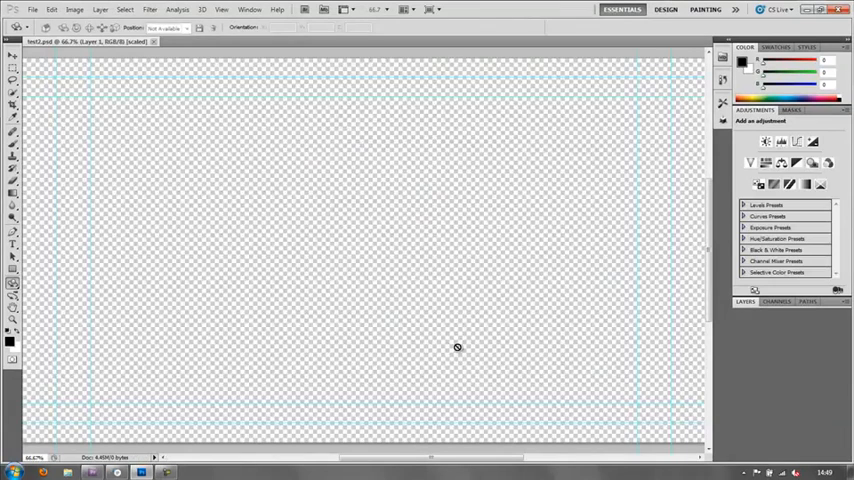
mouse_move(744, 320)
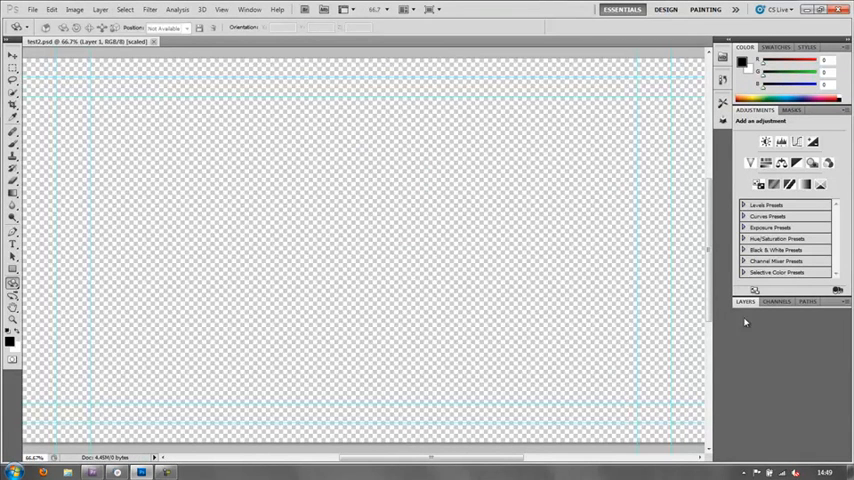
mouse_move(520, 250)
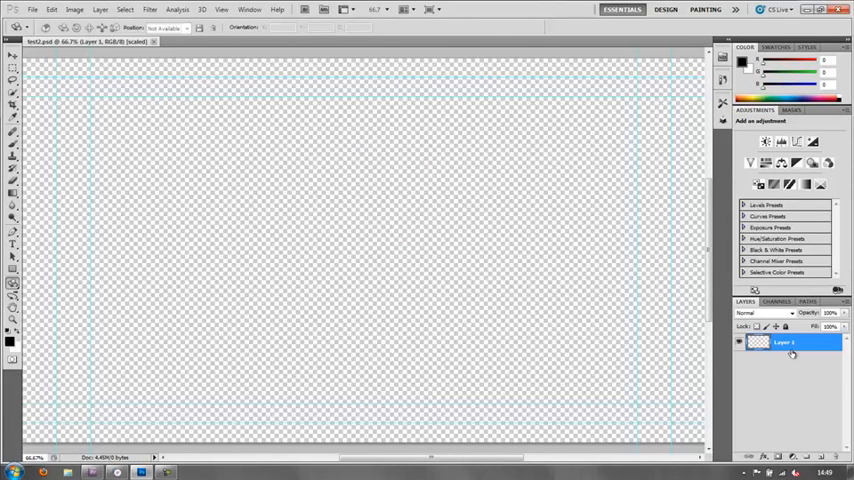
mouse_move(336, 230)
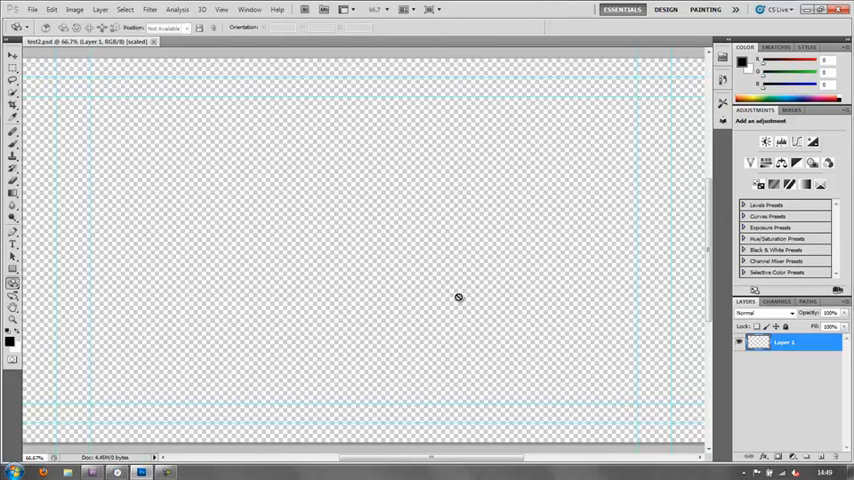
mouse_move(348, 156)
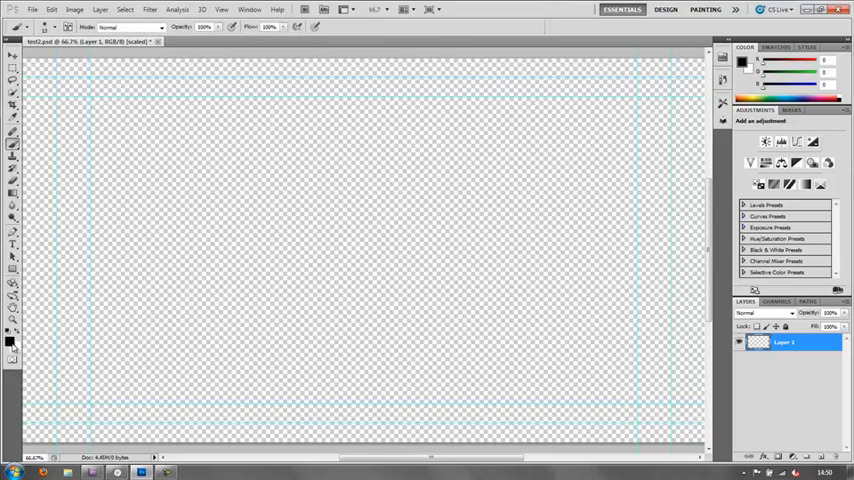
click(8, 338)
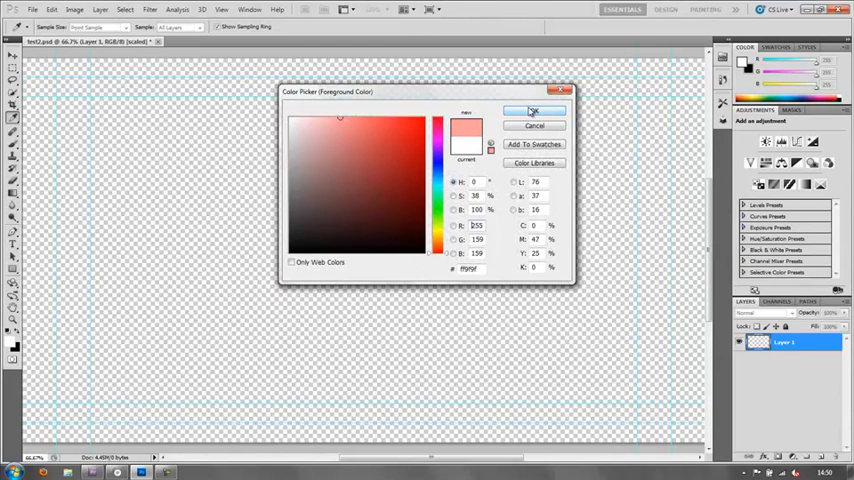
click(532, 112)
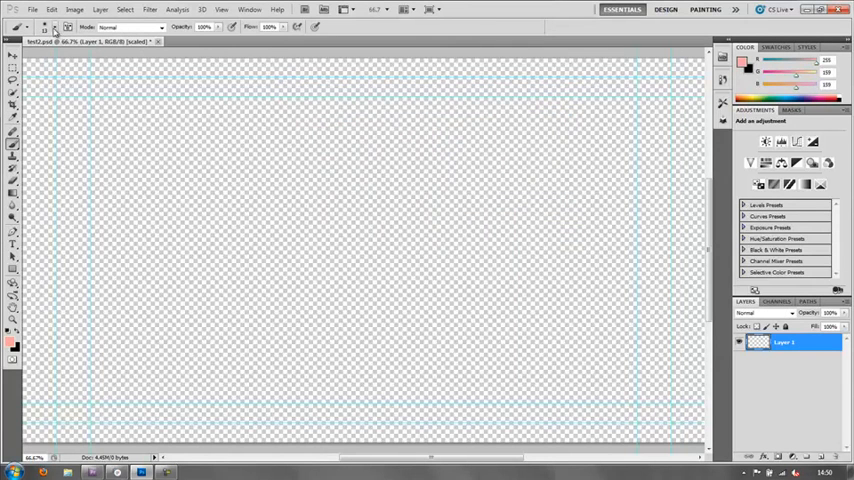
click(30, 28)
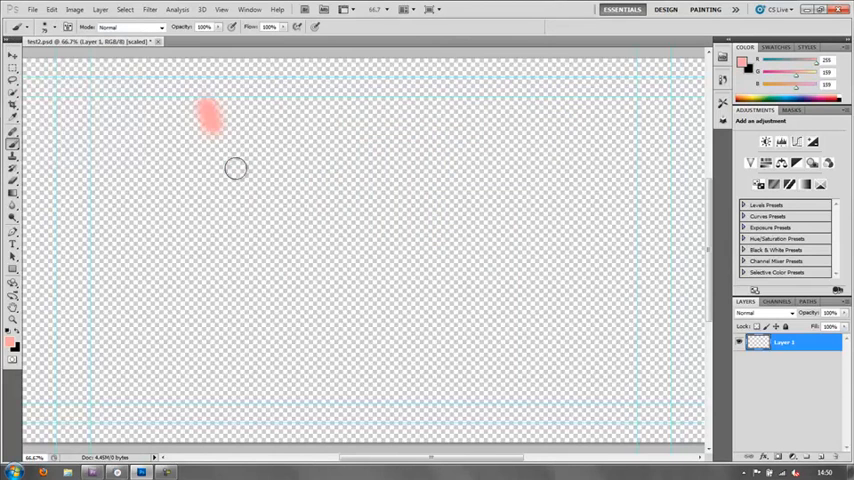
drag(210, 120, 316, 250)
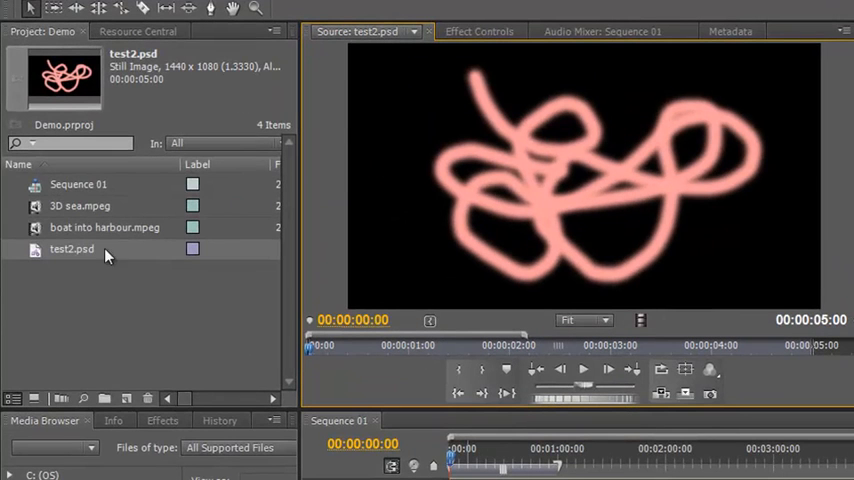
mouse_move(72, 292)
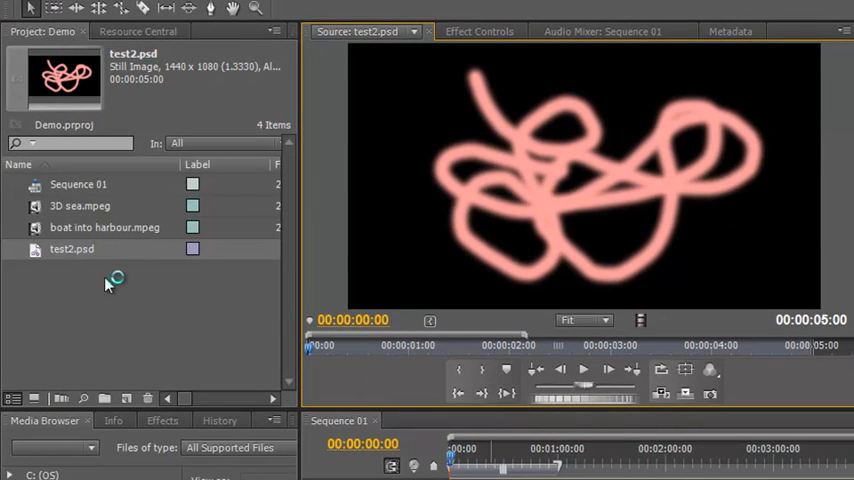
mouse_move(4, 310)
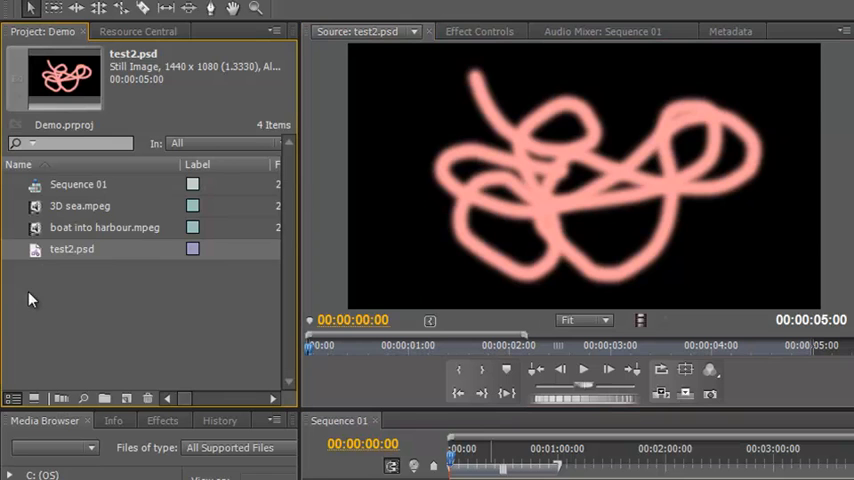
mouse_move(148, 398)
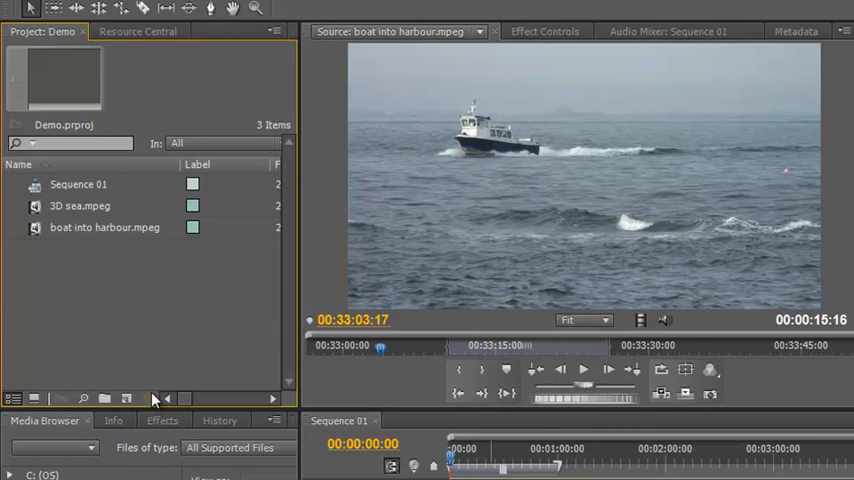
mouse_move(144, 368)
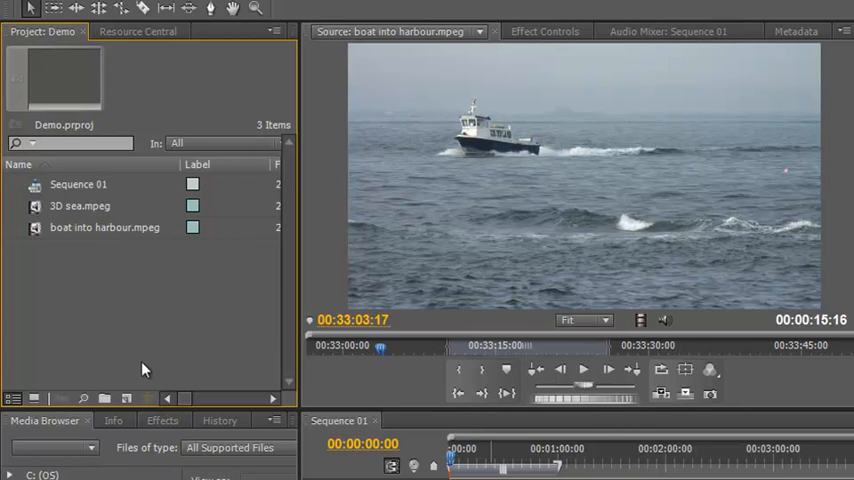
Bring up the New Item list to look at the sequence presets without adding one
click(104, 324)
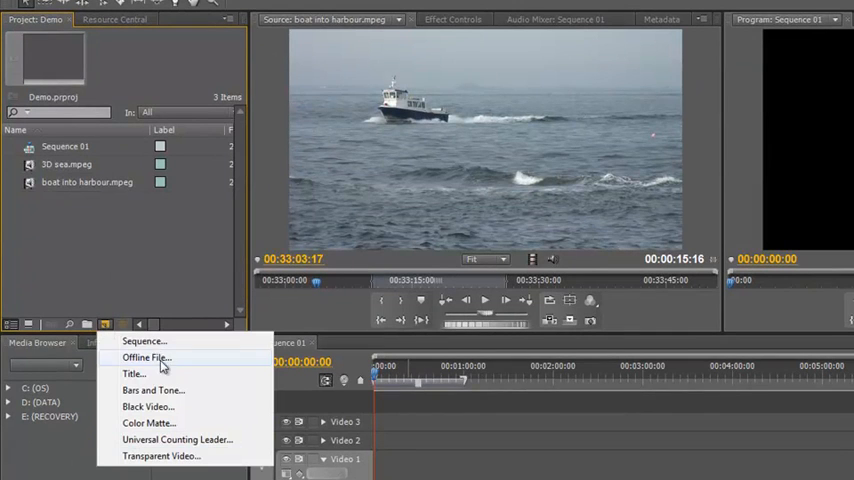
mouse_move(140, 340)
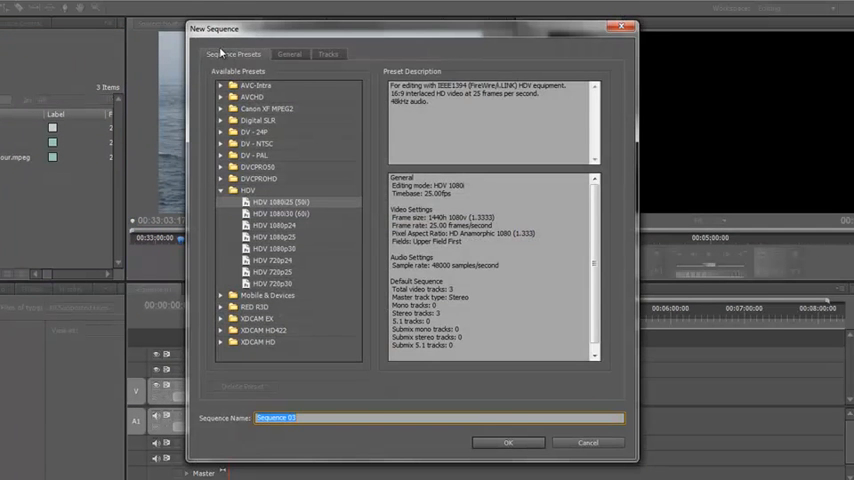
mouse_move(262, 216)
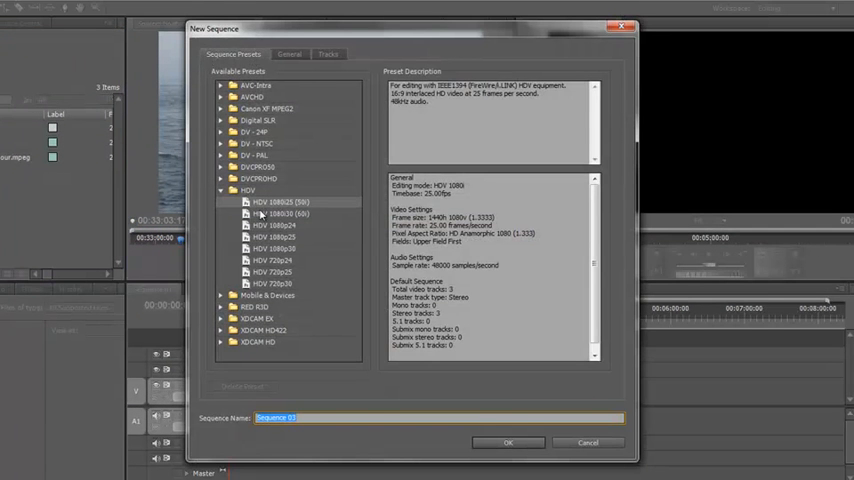
mouse_move(336, 408)
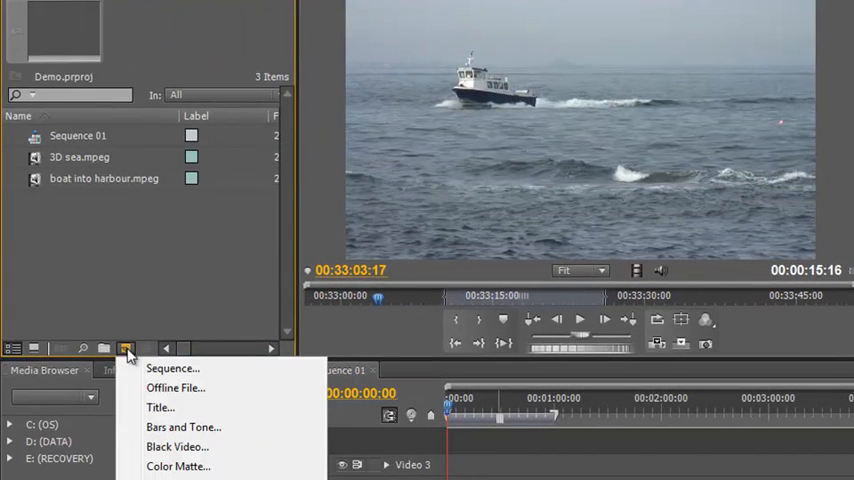
mouse_move(160, 388)
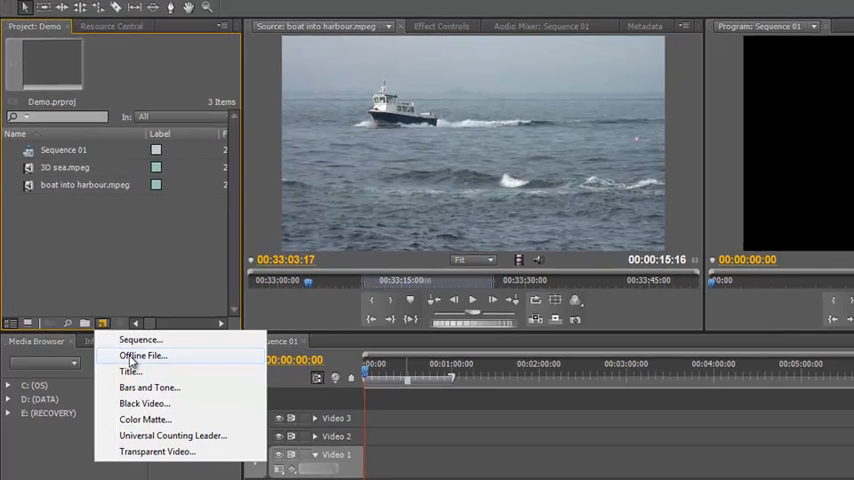
Add an offline placeholder clip named Offline File 01 with the sequence's video settings
click(142, 356)
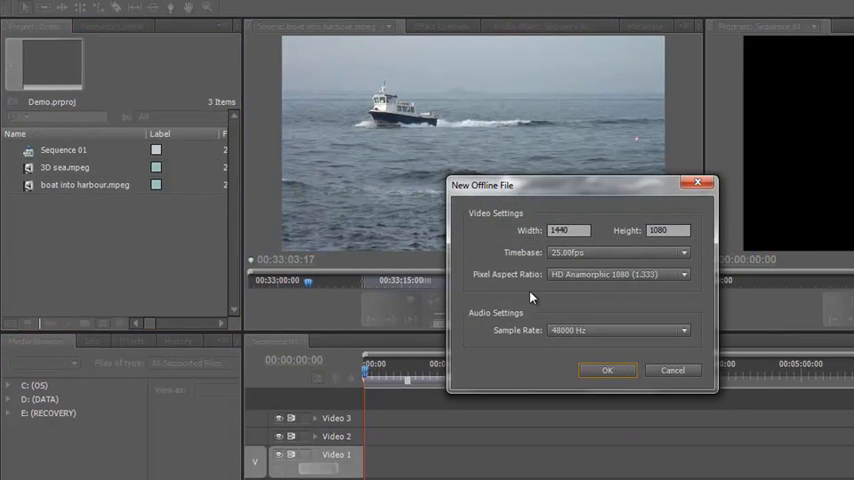
click(608, 370)
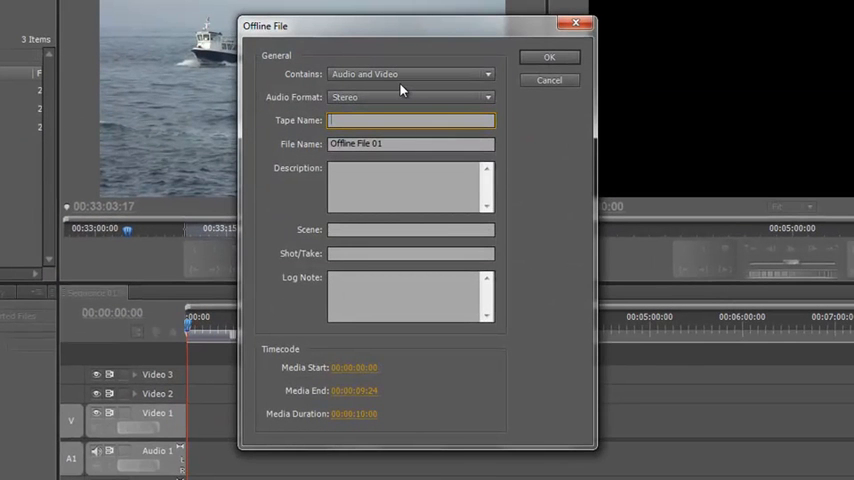
click(410, 120)
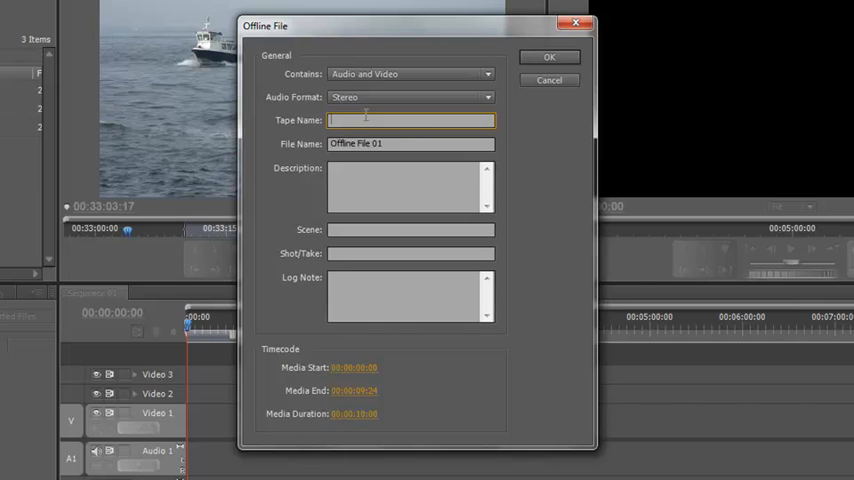
mouse_move(380, 174)
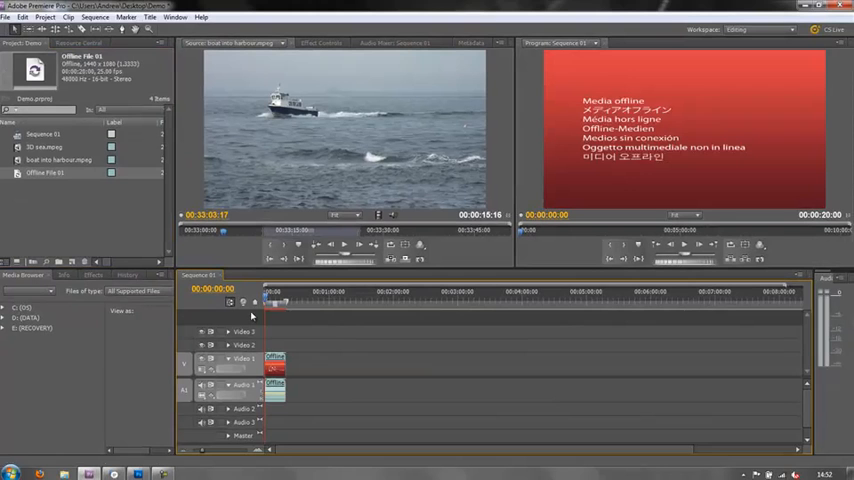
click(272, 292)
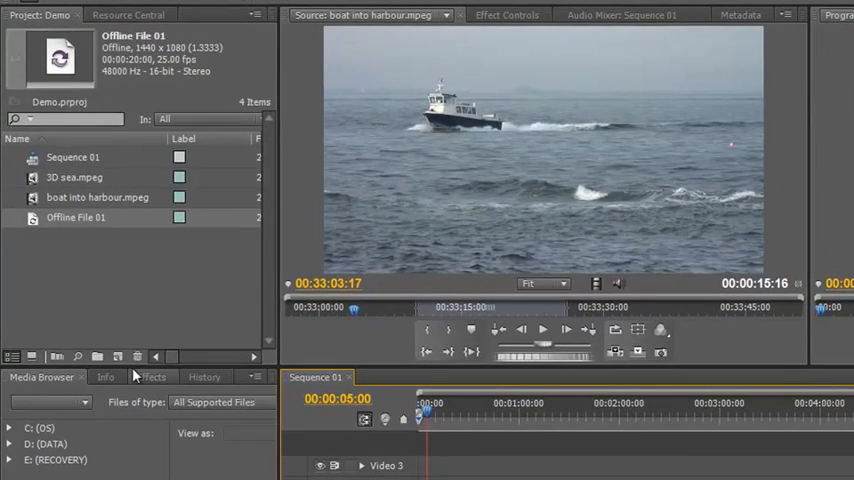
Create a default still title, keeping the name Title 01
click(118, 356)
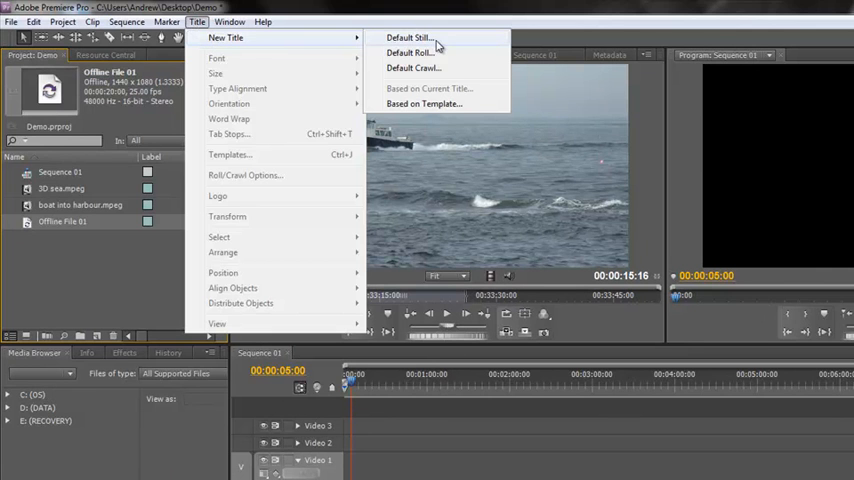
mouse_move(436, 68)
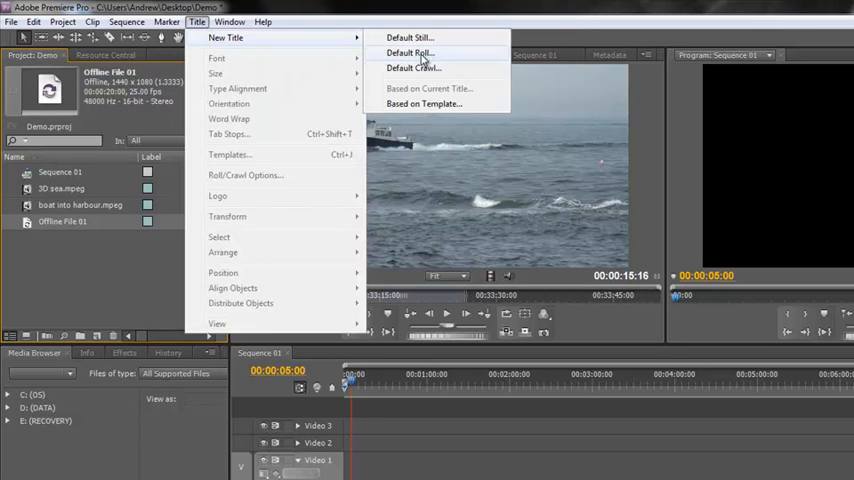
mouse_move(412, 68)
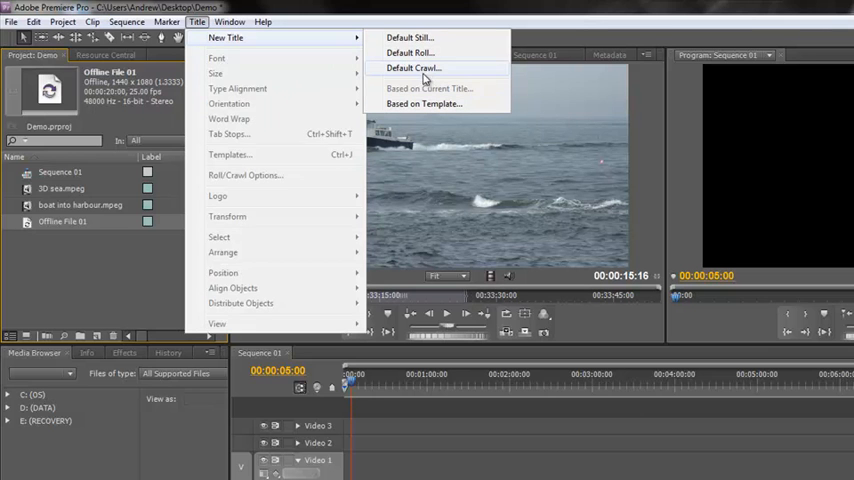
mouse_move(418, 40)
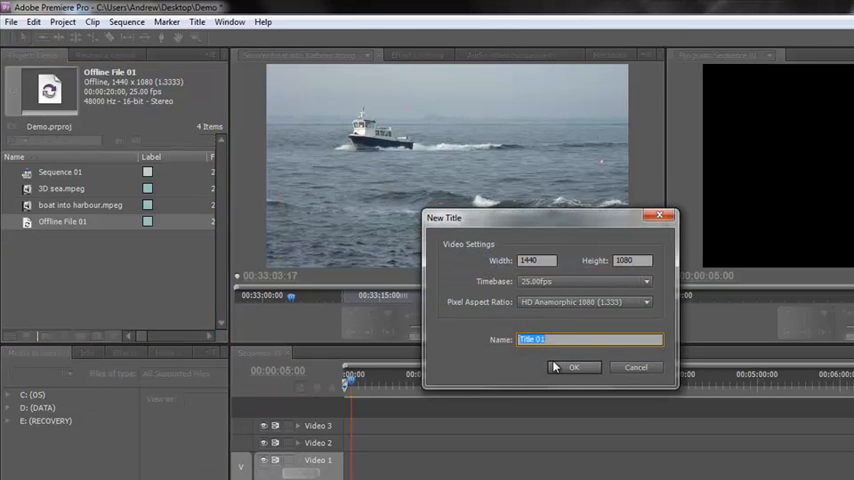
click(574, 366)
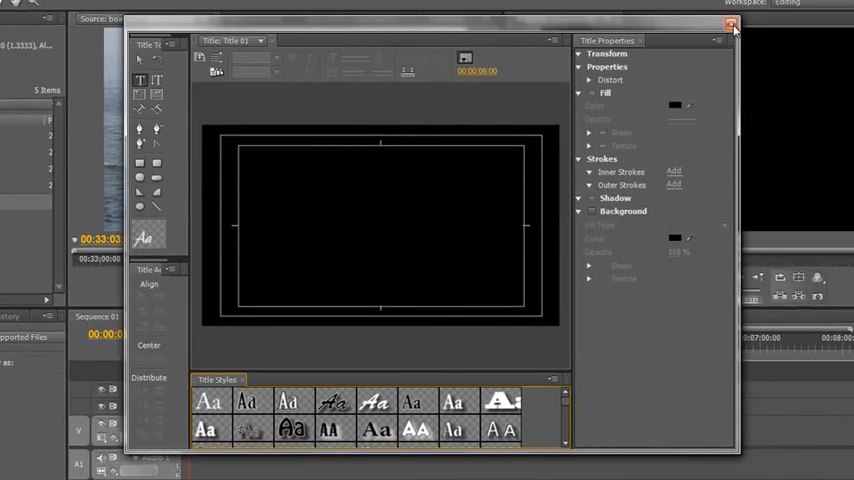
mouse_move(732, 24)
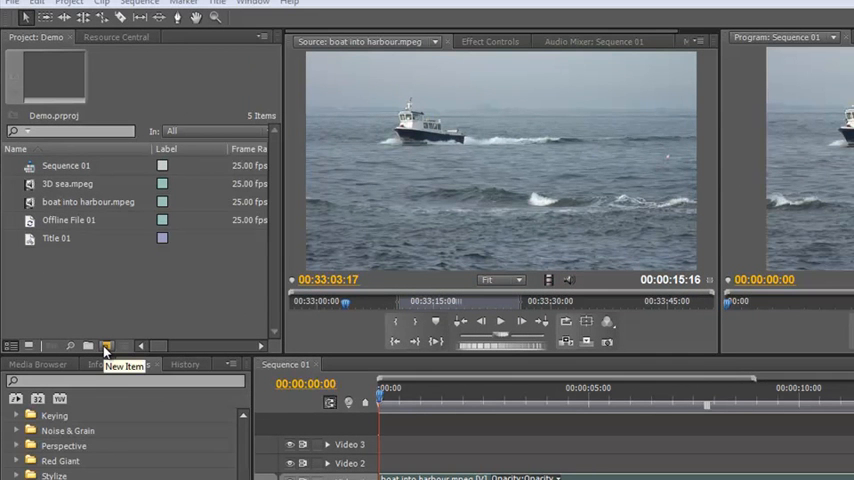
Create a Bars and Tone clip with the default settings from the New Item list
click(106, 346)
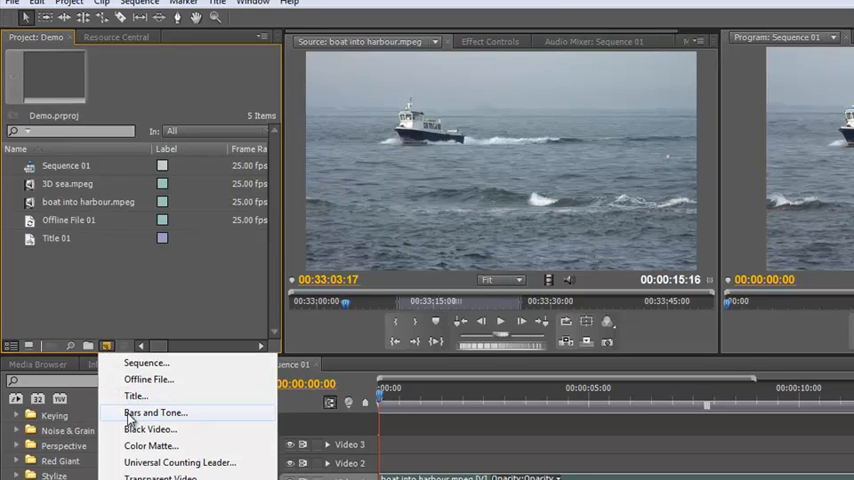
click(156, 412)
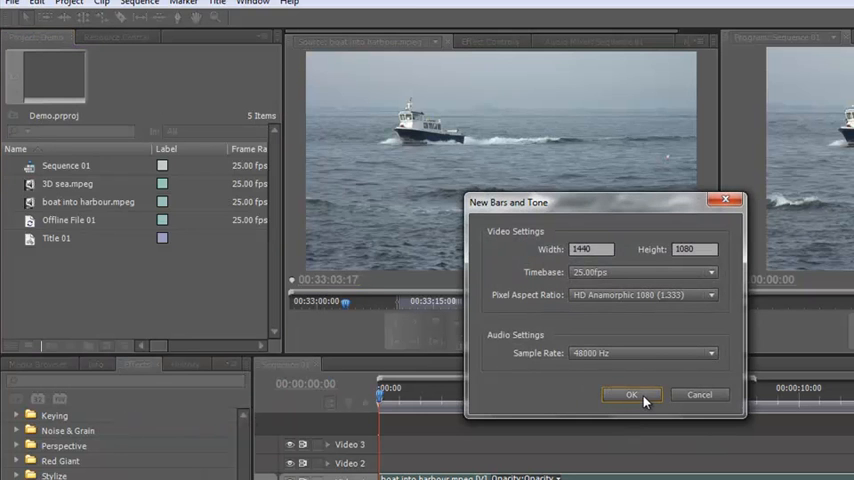
click(632, 394)
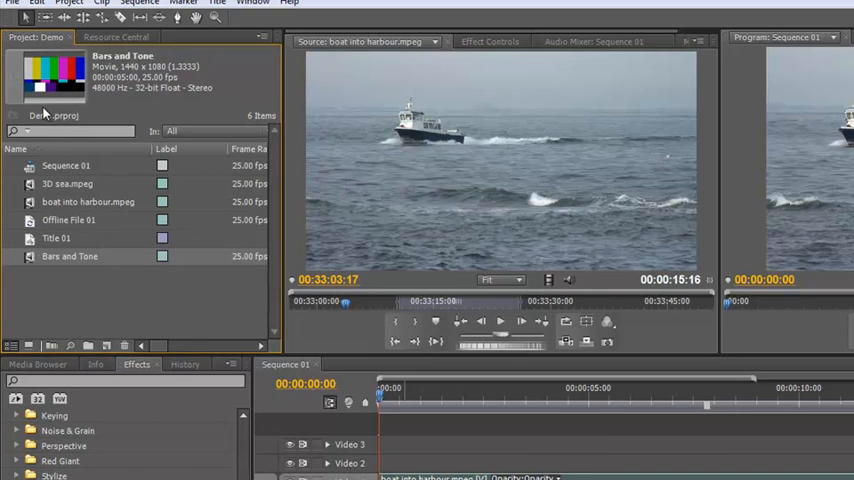
mouse_move(32, 264)
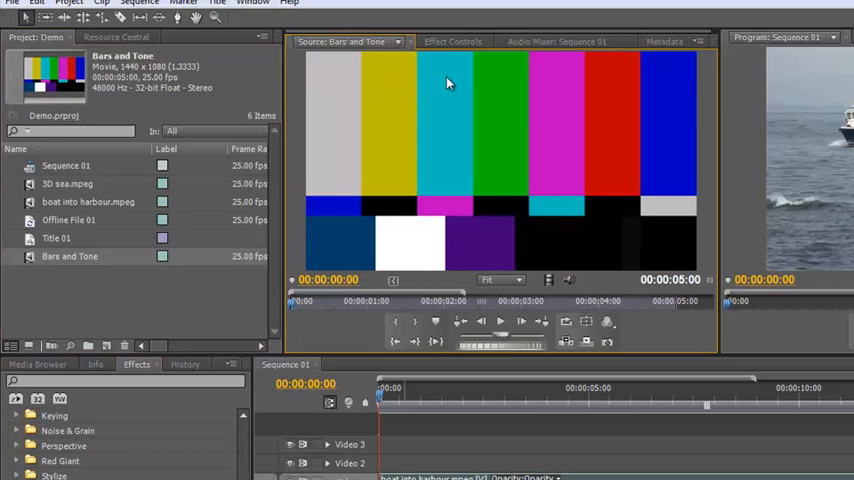
mouse_move(314, 130)
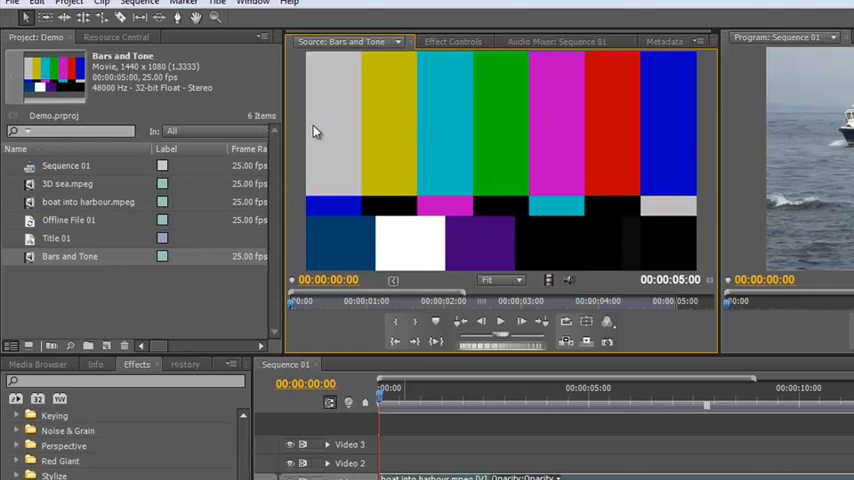
mouse_move(338, 150)
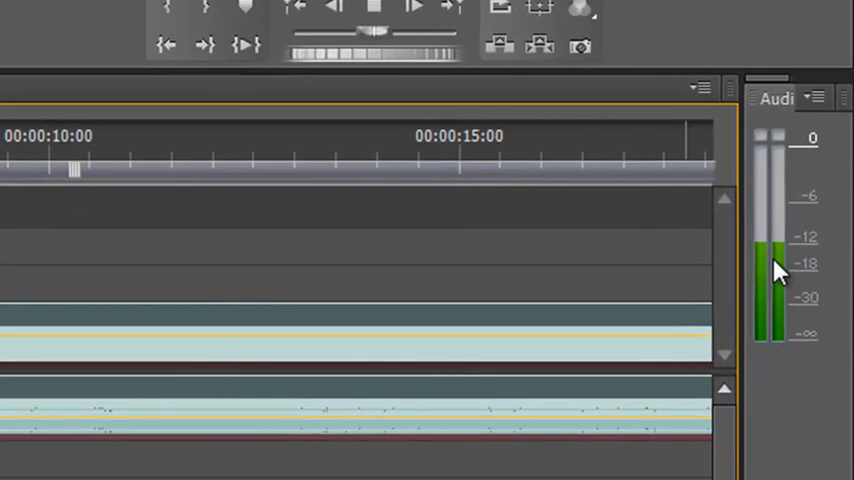
mouse_move(804, 270)
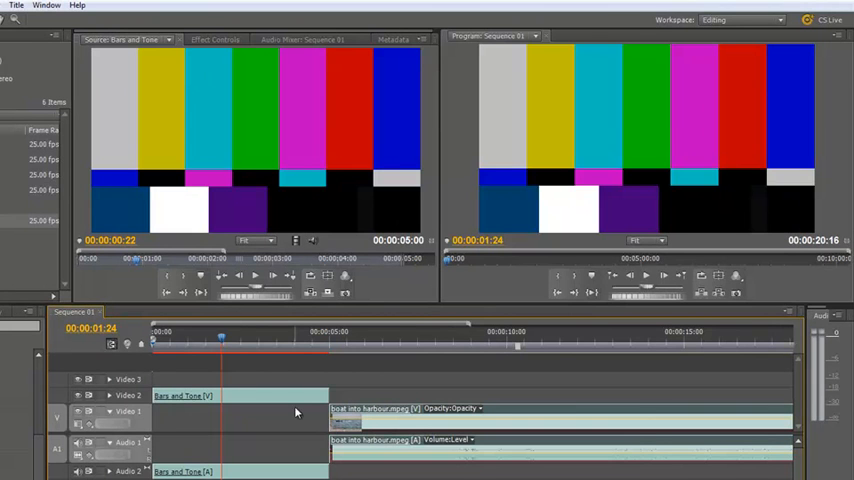
mouse_move(588, 184)
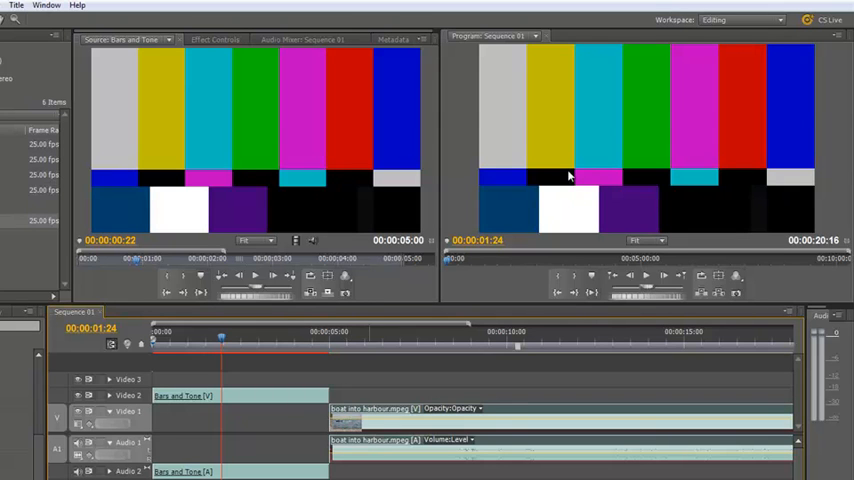
mouse_move(518, 270)
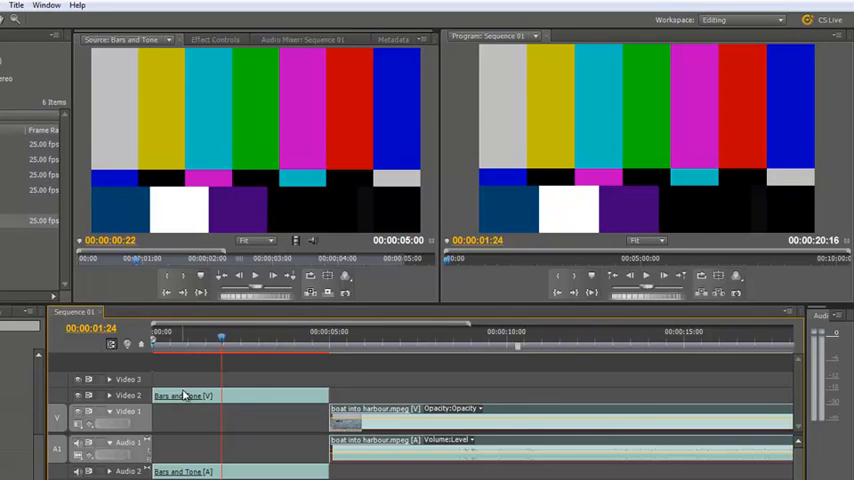
Create a Black Video item with default settings and select it in the project
click(100, 326)
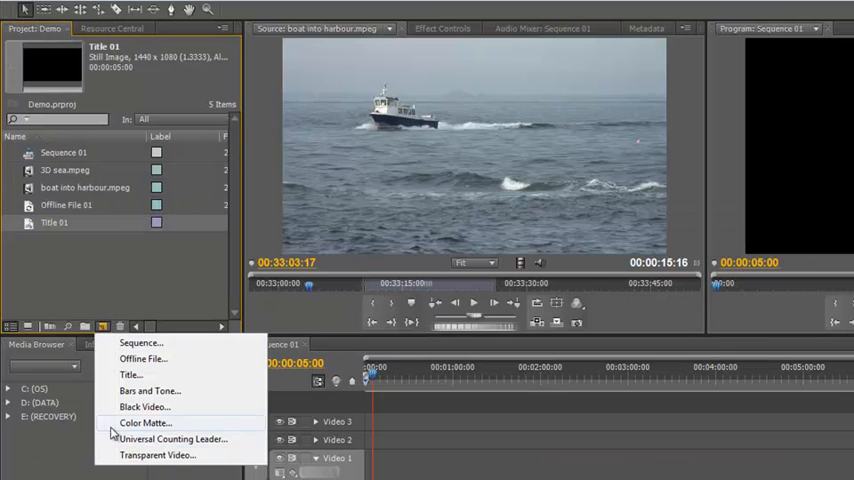
click(144, 408)
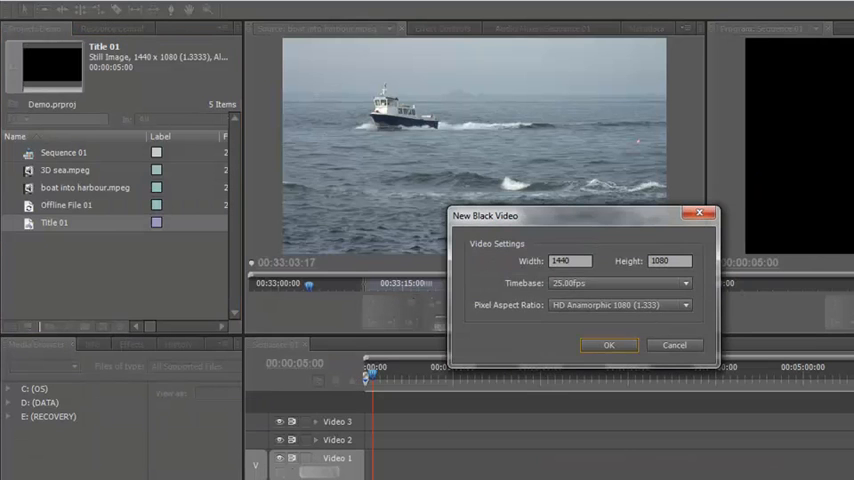
click(608, 344)
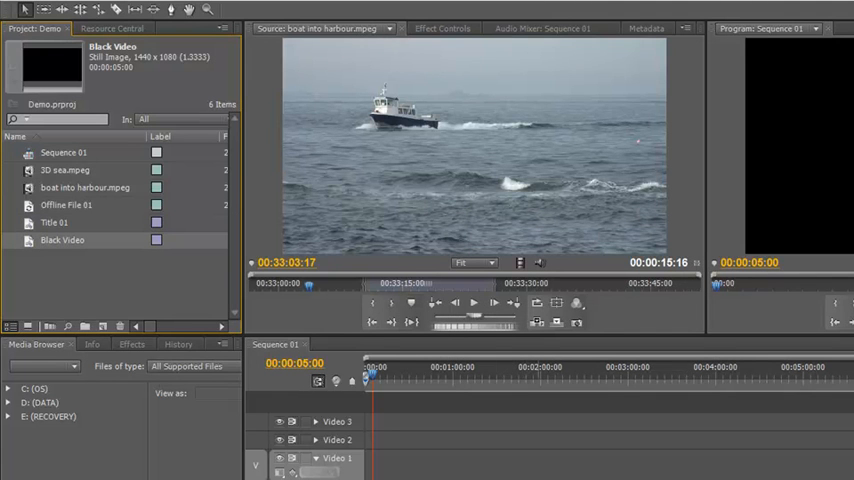
mouse_move(52, 246)
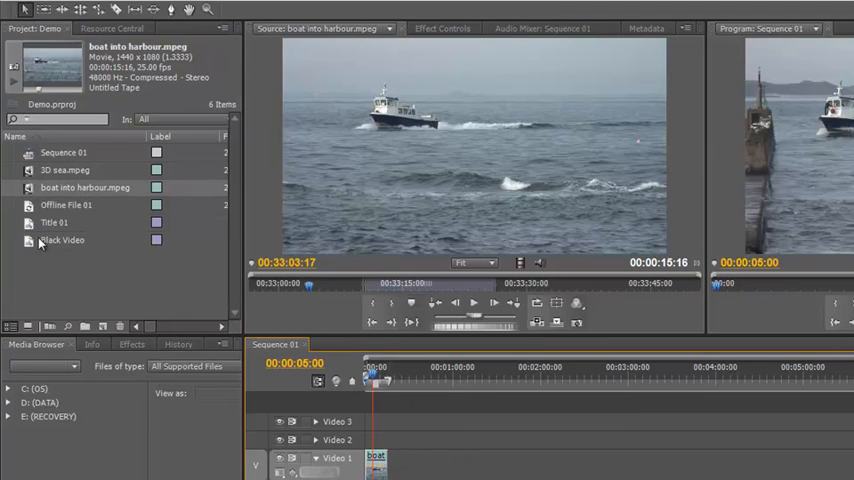
click(62, 240)
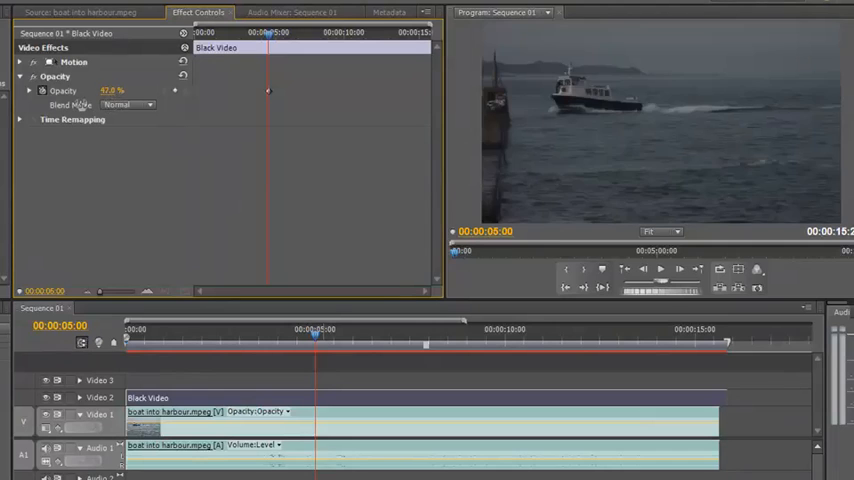
Blend the black clip over the boat footage with Soft Light, then return to the New Item list
click(128, 104)
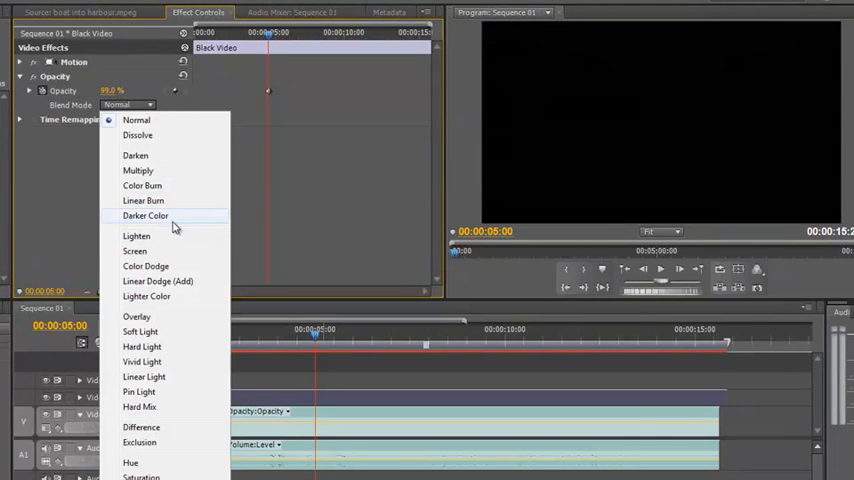
mouse_move(156, 392)
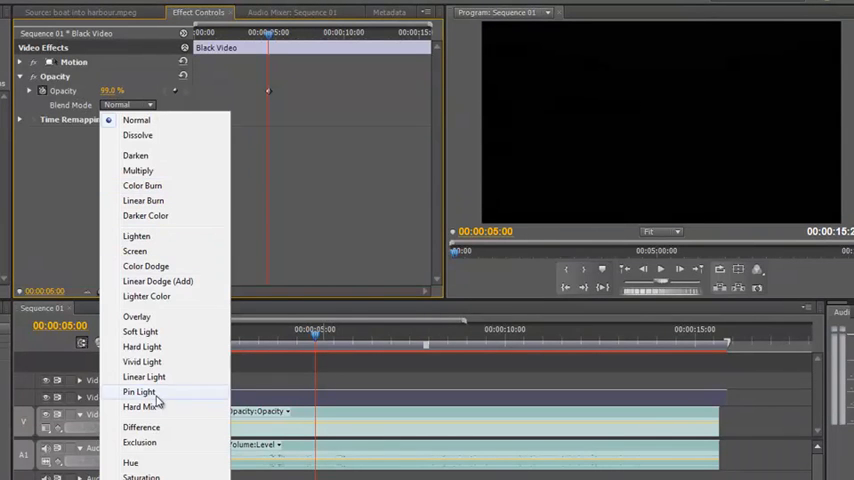
click(140, 332)
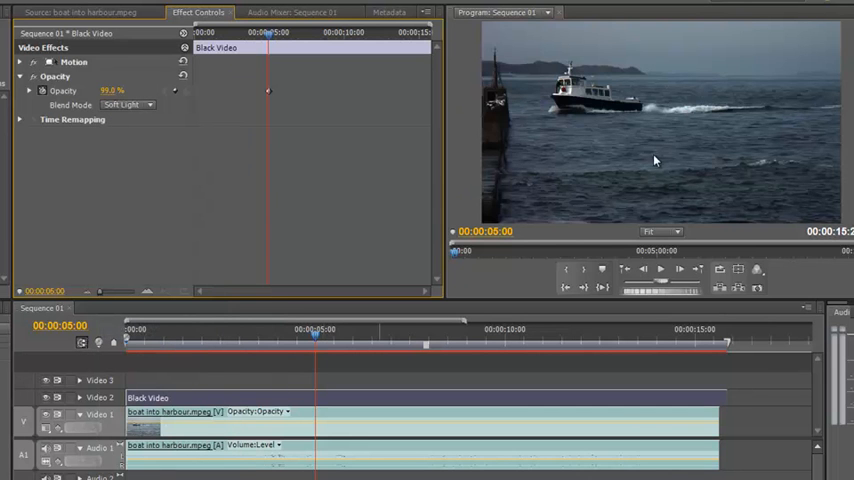
mouse_move(452, 232)
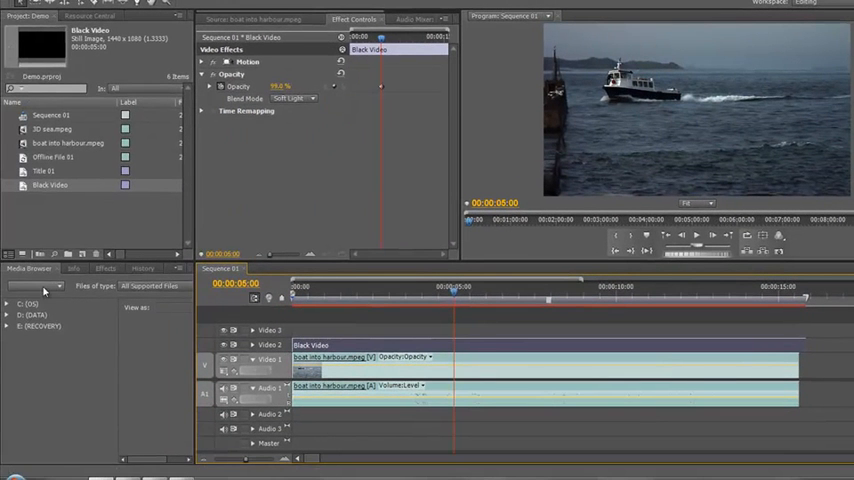
click(104, 268)
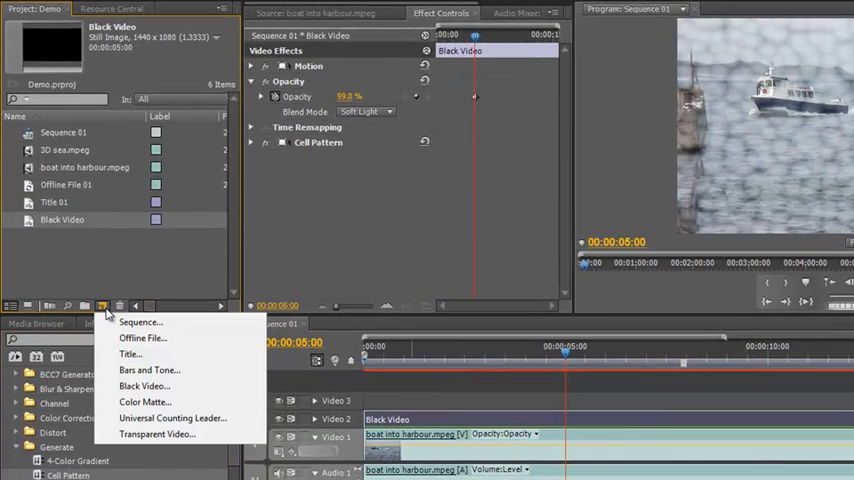
mouse_move(144, 400)
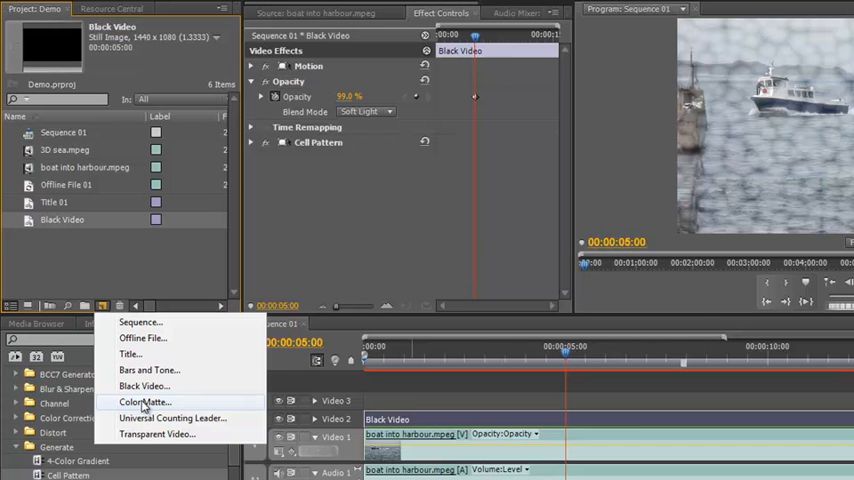
Create a bright green colour matte and name it Green Matte
click(144, 400)
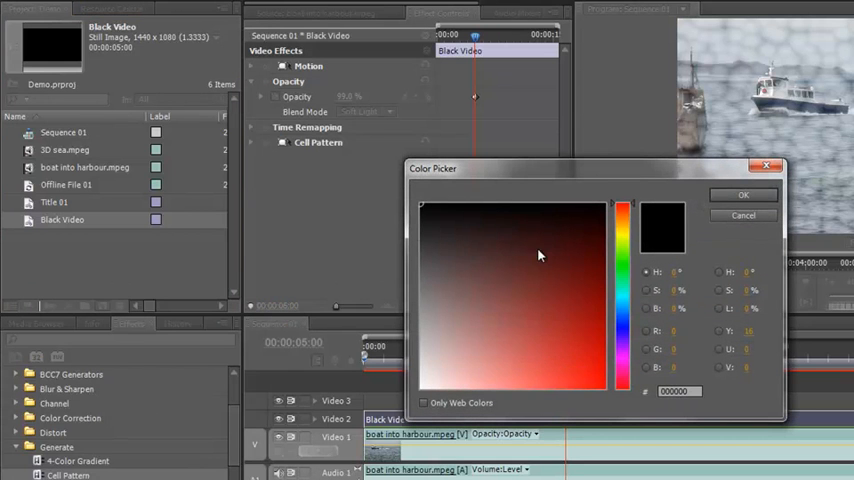
click(622, 264)
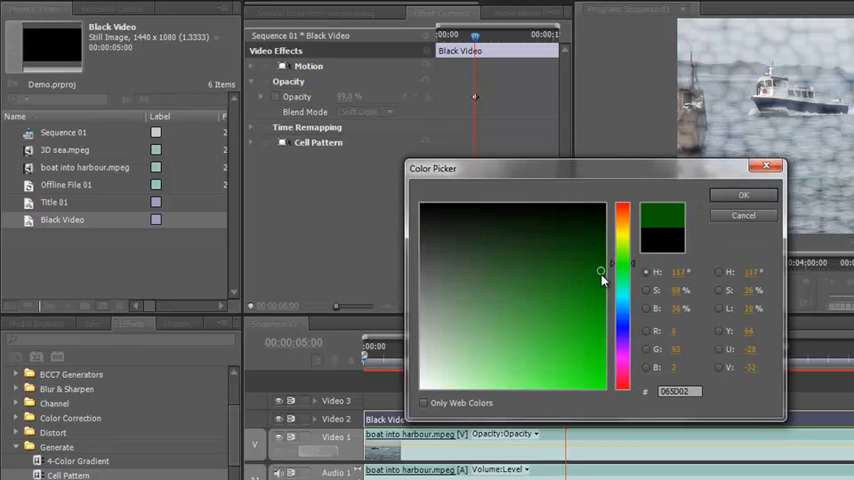
click(558, 360)
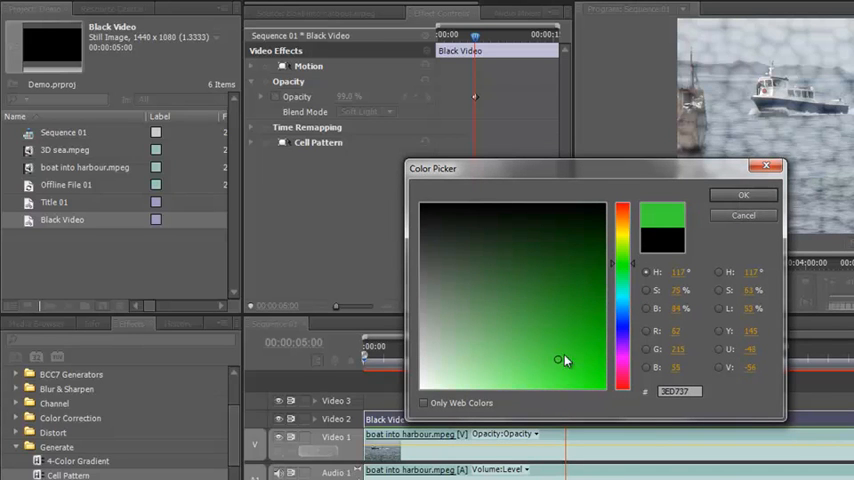
click(742, 194)
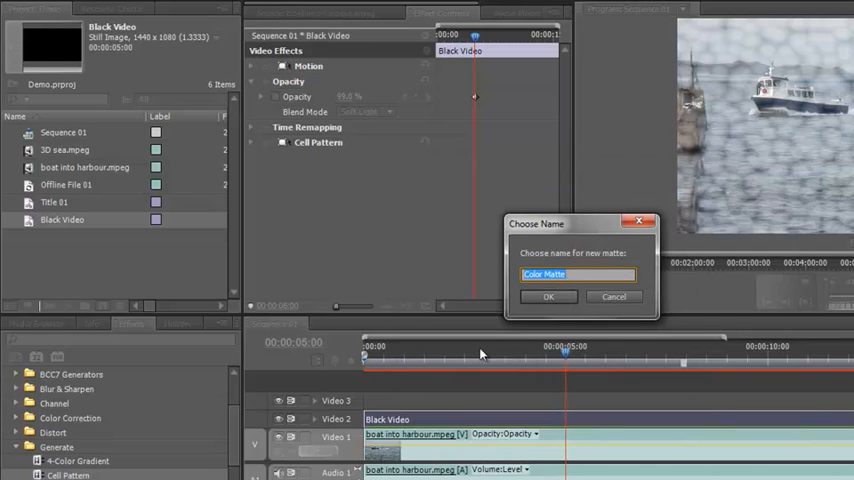
mouse_move(496, 288)
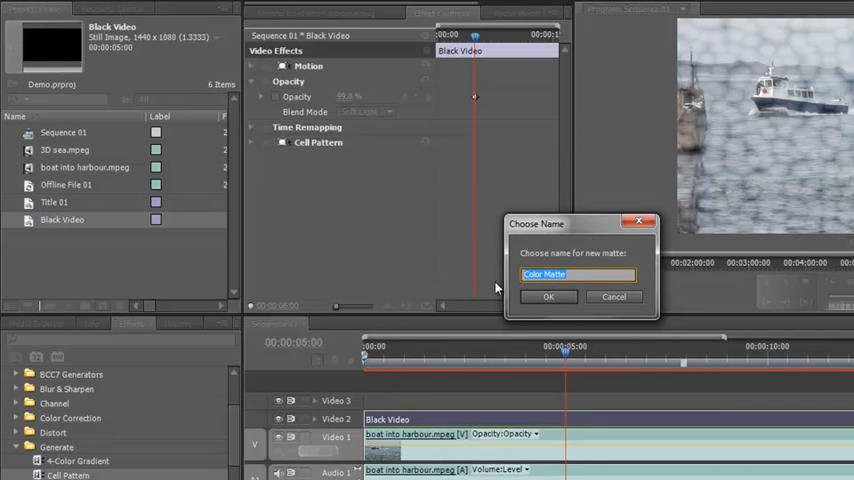
text(Green Matte)
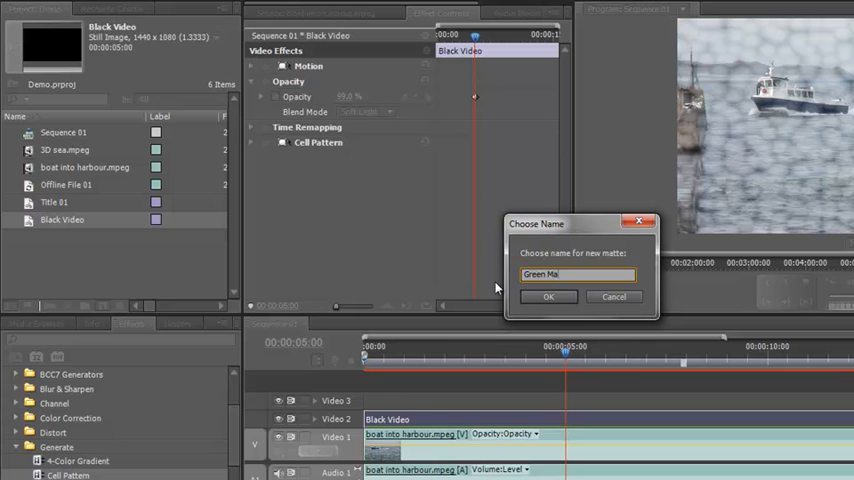
click(548, 296)
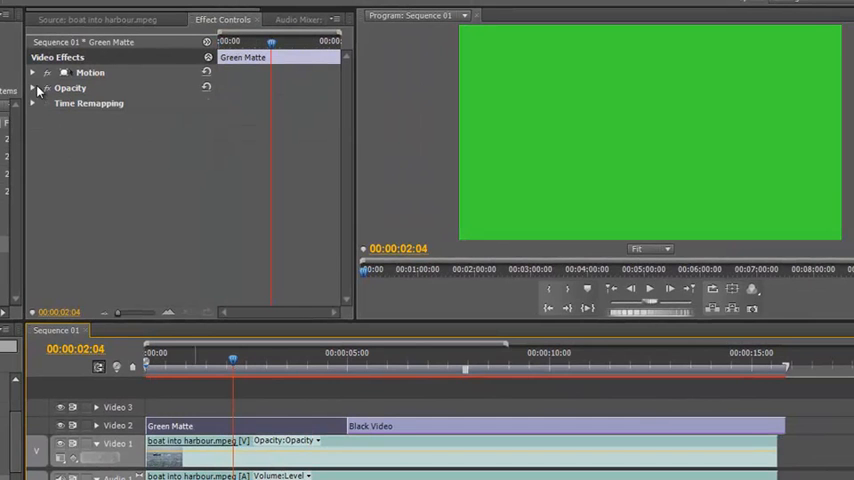
Blend Green Matte over the boat footage as Soft Light and lower its opacity to about a quarter
click(32, 88)
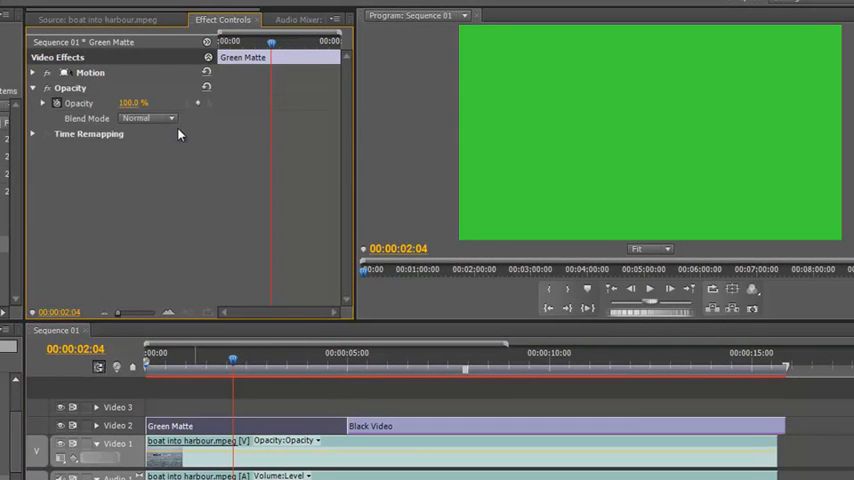
click(148, 118)
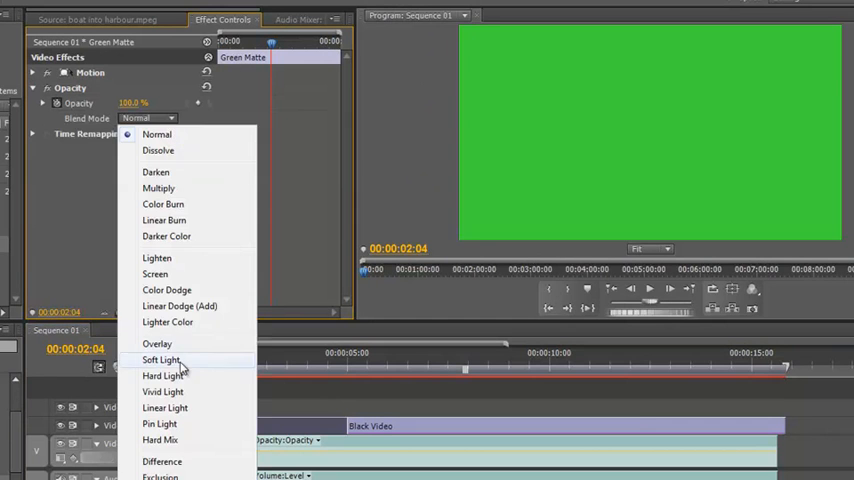
click(162, 360)
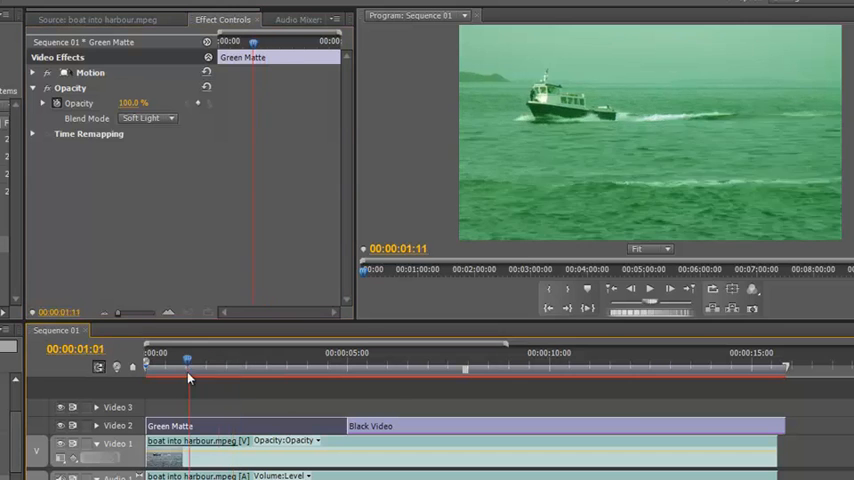
click(294, 360)
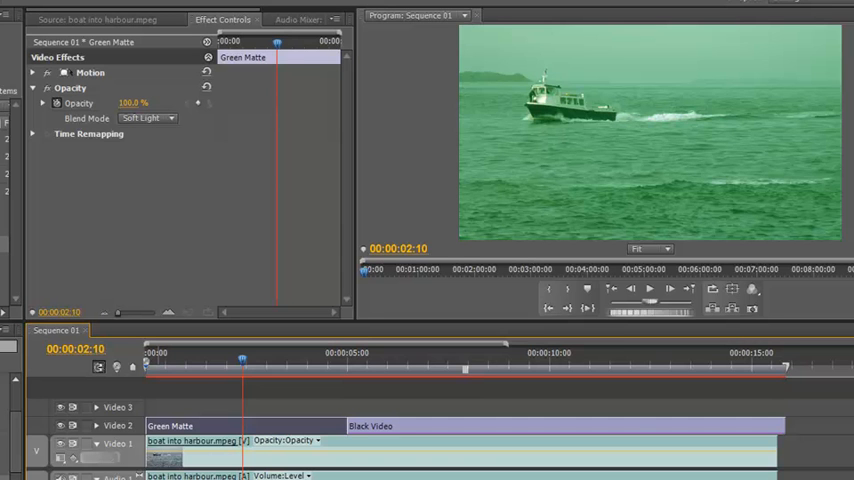
mouse_move(660, 88)
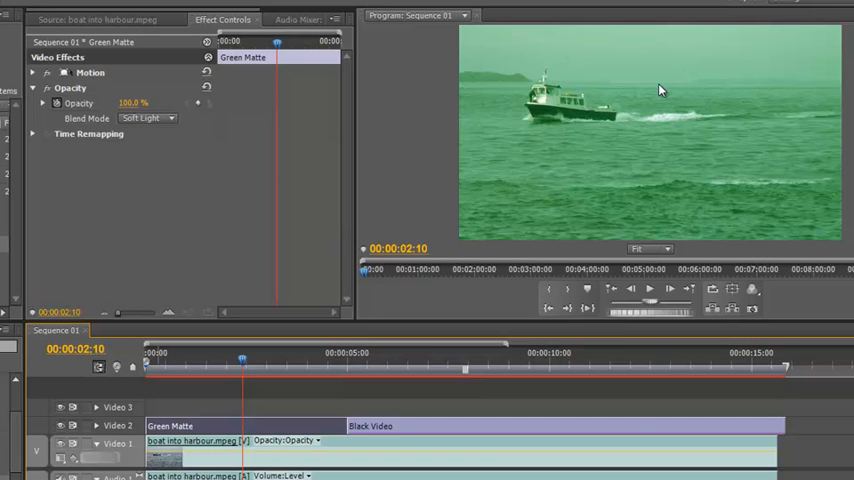
mouse_move(544, 112)
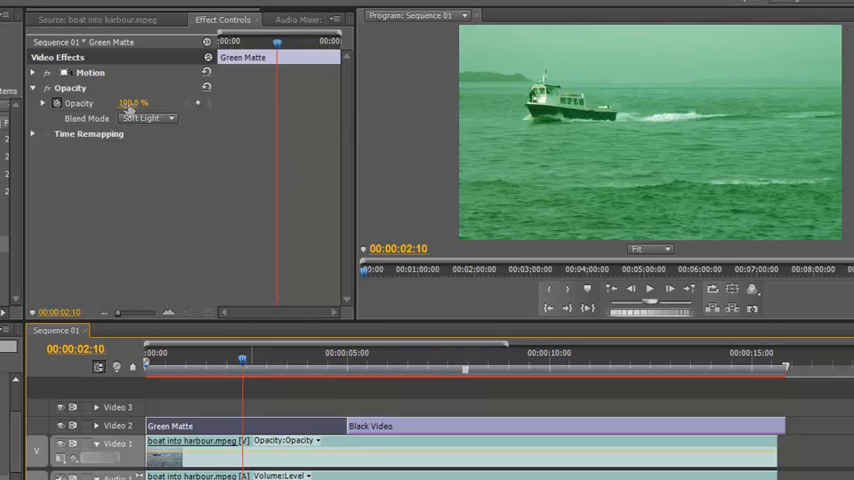
drag(130, 104, 140, 104)
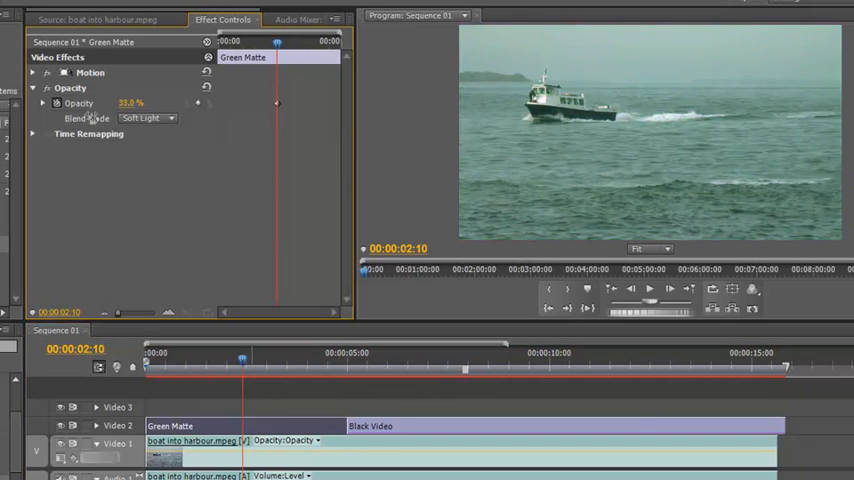
drag(130, 104, 118, 104)
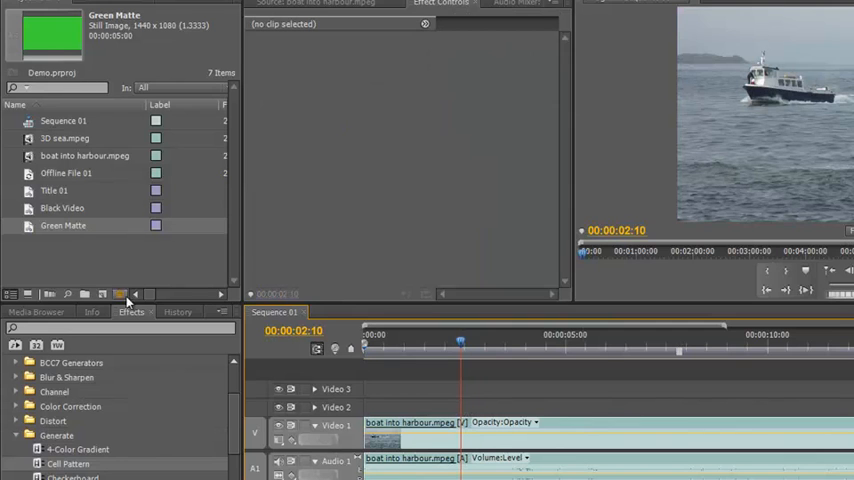
Create a Universal Counting Leader, accepting its video settings and countdown setup
click(118, 294)
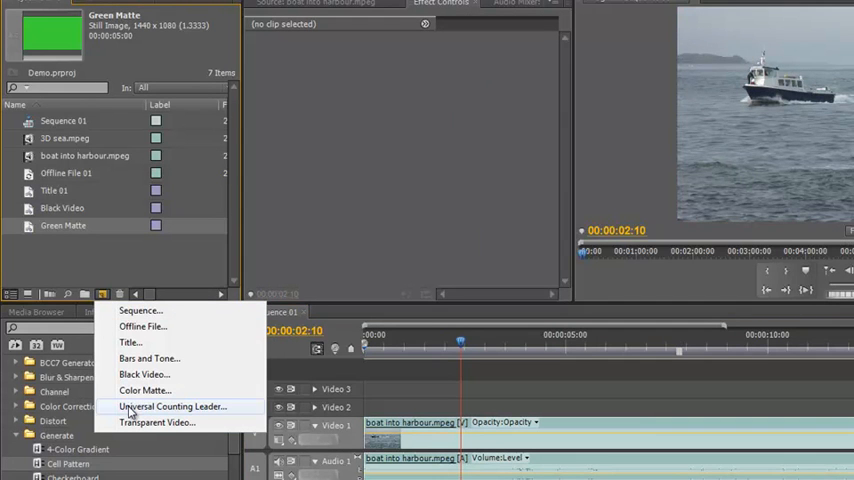
click(172, 406)
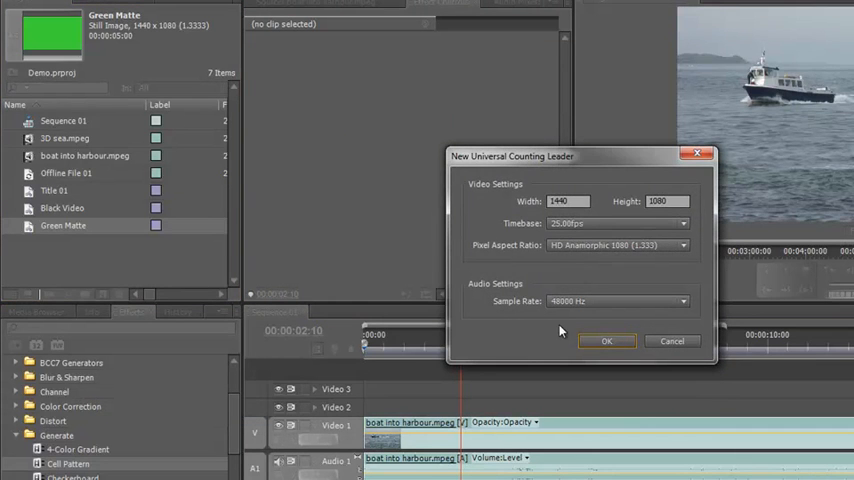
mouse_move(504, 284)
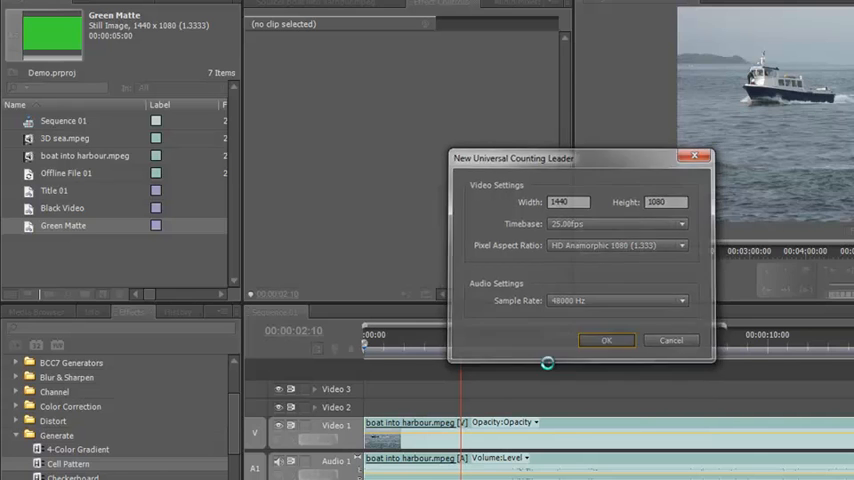
click(608, 340)
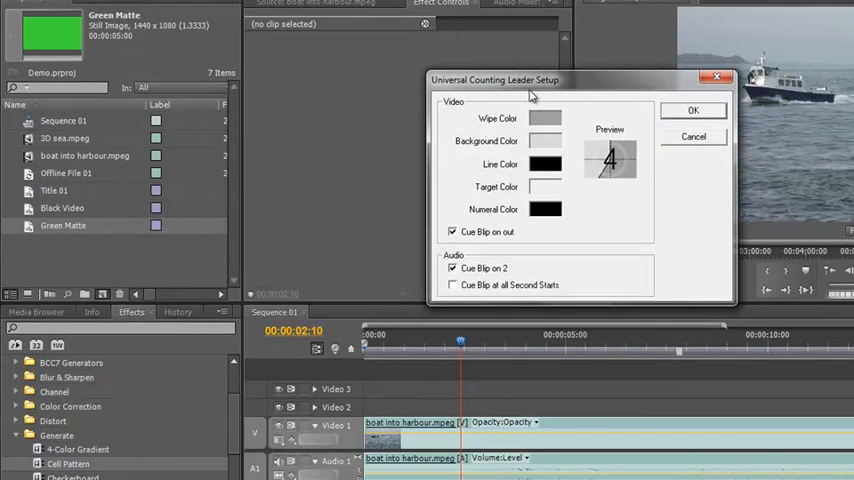
mouse_move(540, 122)
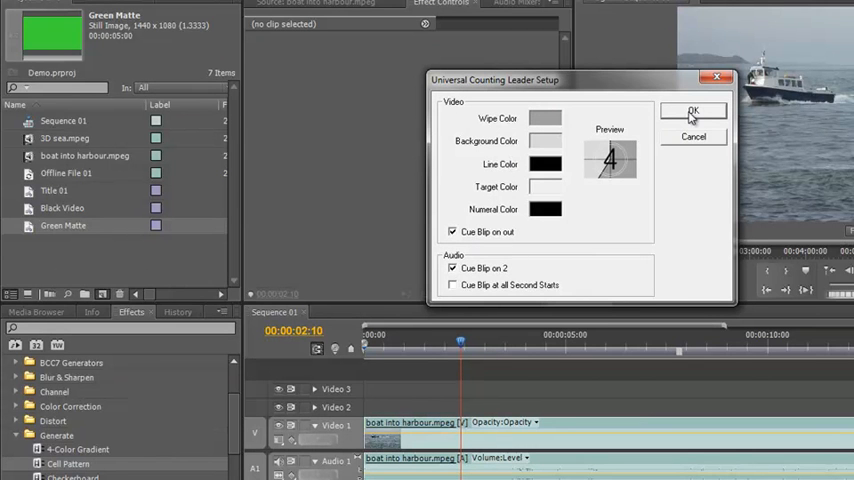
click(692, 110)
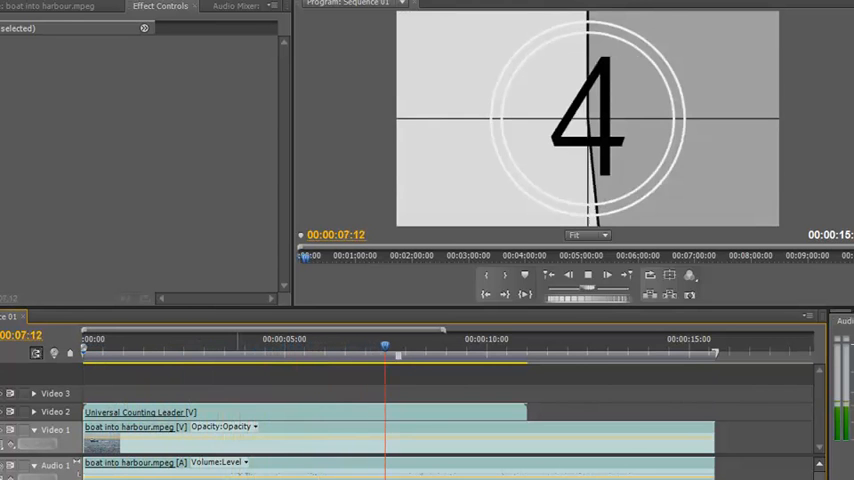
Scrub the playhead through the countdown numbers and into the boat footage to preview it
drag(384, 344, 466, 344)
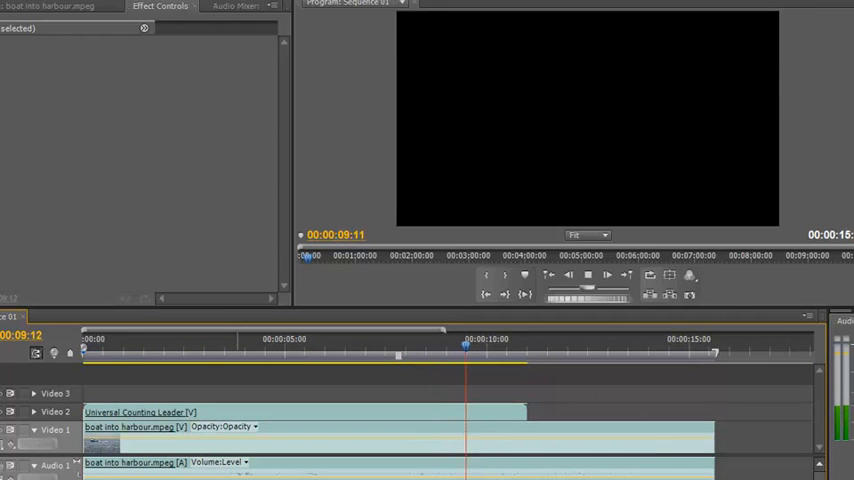
drag(466, 344, 548, 344)
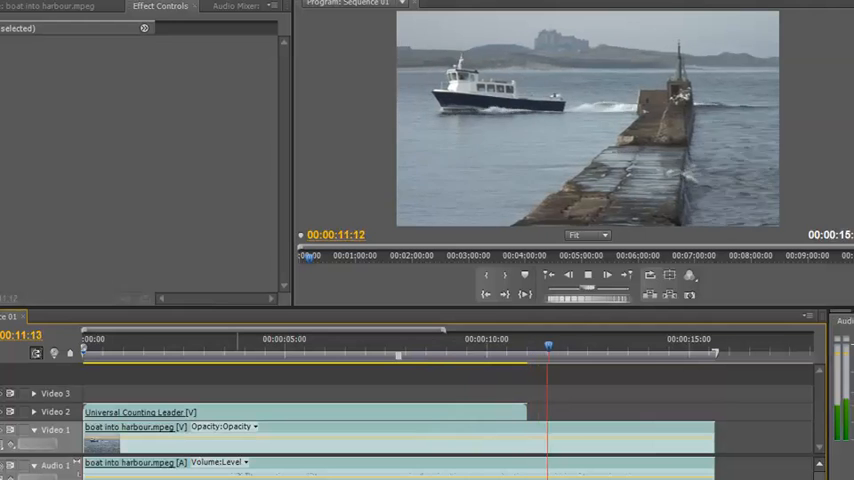
drag(548, 350, 572, 350)
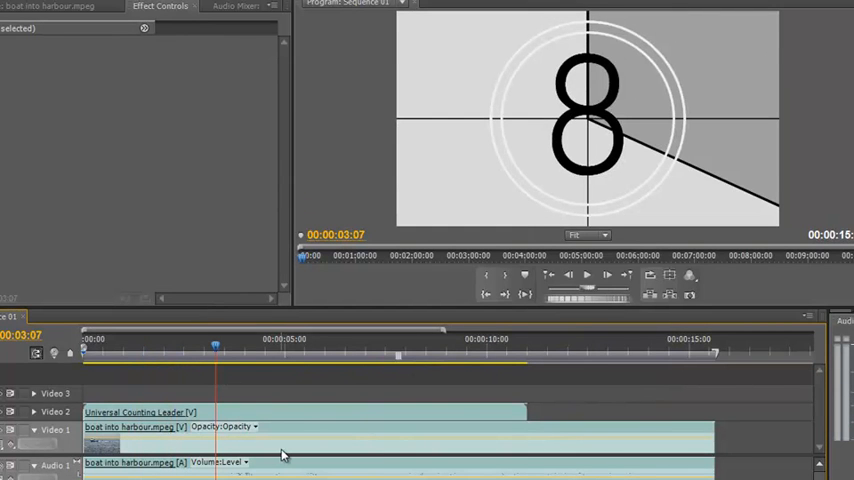
mouse_move(284, 456)
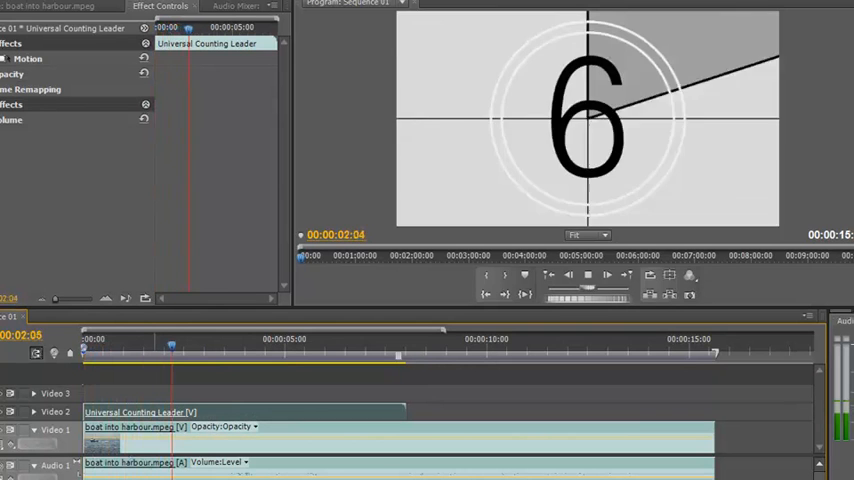
drag(170, 348, 250, 348)
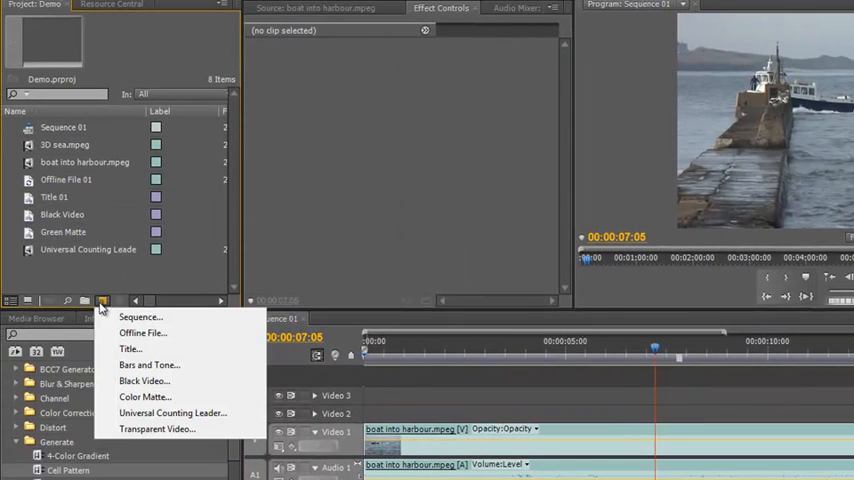
mouse_move(156, 428)
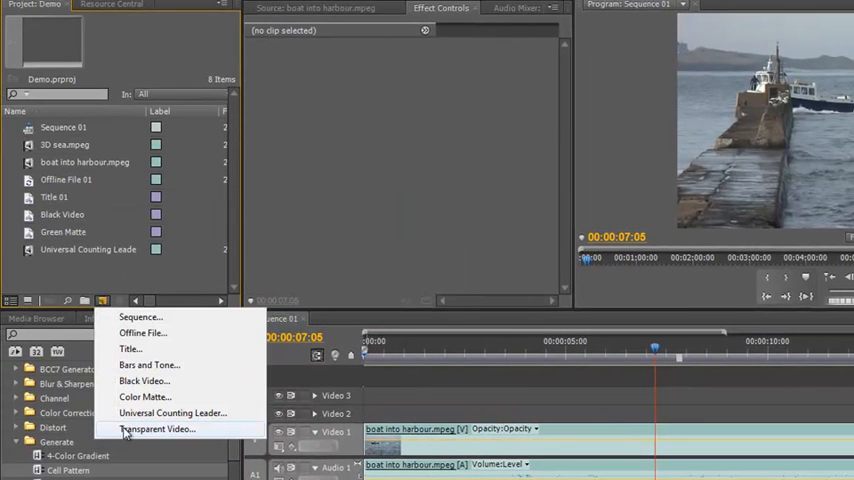
Create a Transparent Video item, confirm its settings, and preview the boat footage reaching the pier
click(156, 428)
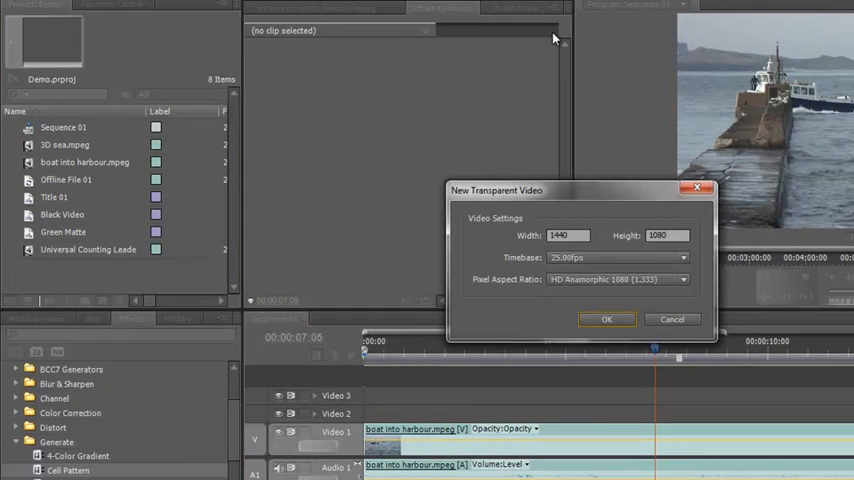
click(606, 318)
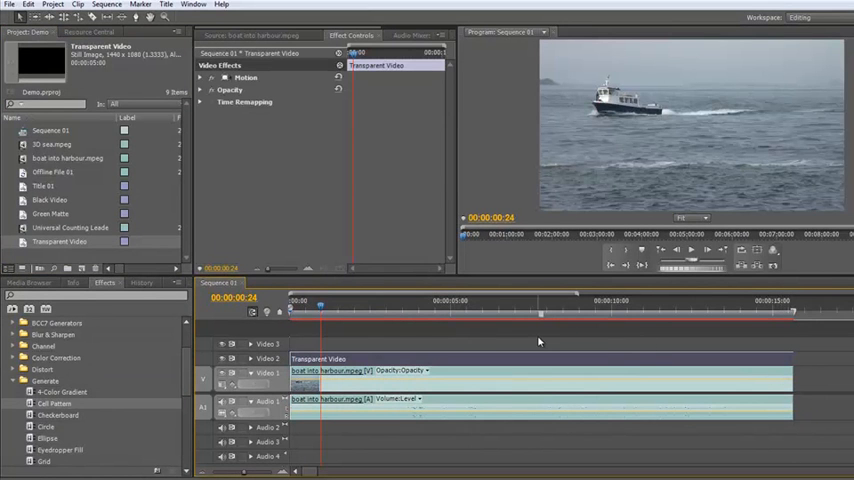
mouse_move(476, 362)
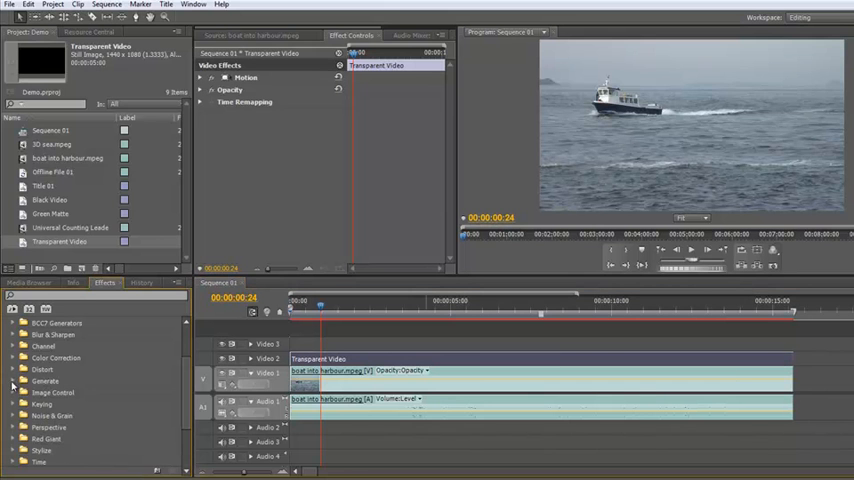
scroll(down, 3)
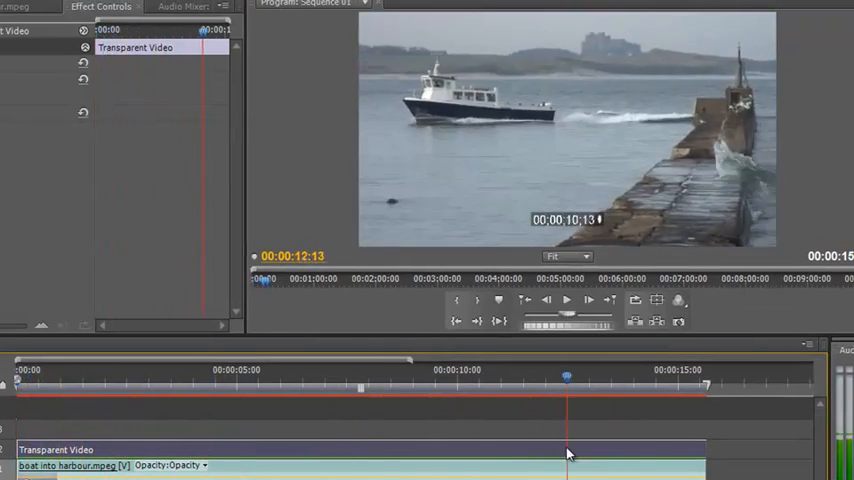
drag(568, 376, 312, 376)
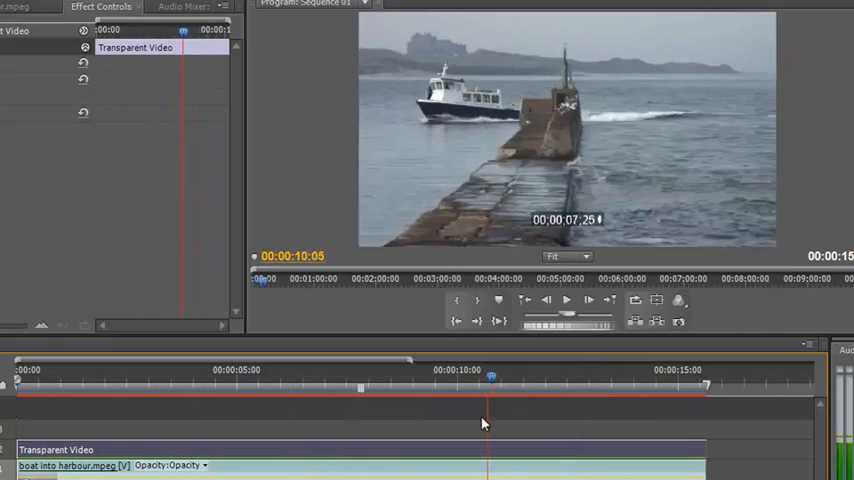
drag(490, 388, 258, 388)
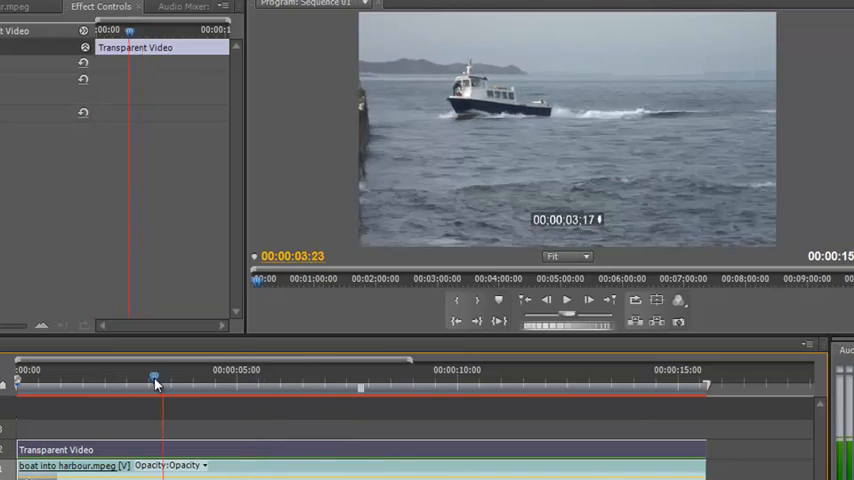
Scrub the playhead around the three-to-four-second mark where the Transparent Video is cut
drag(156, 378, 202, 378)
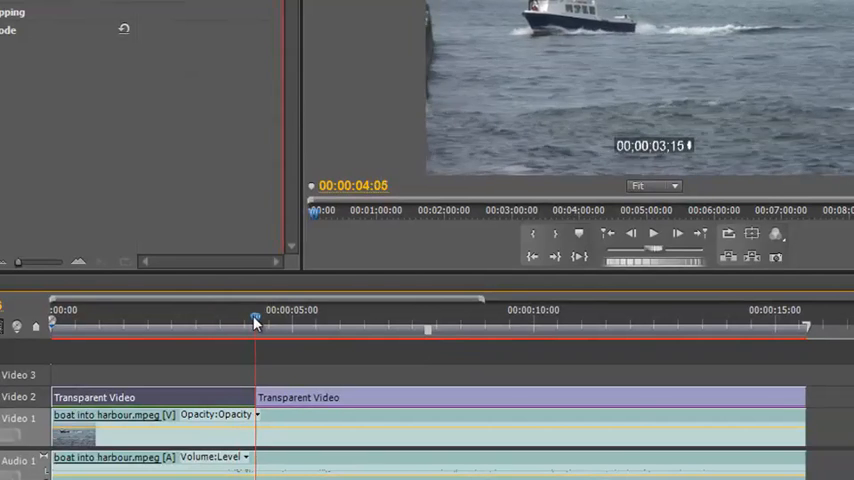
drag(256, 320, 244, 320)
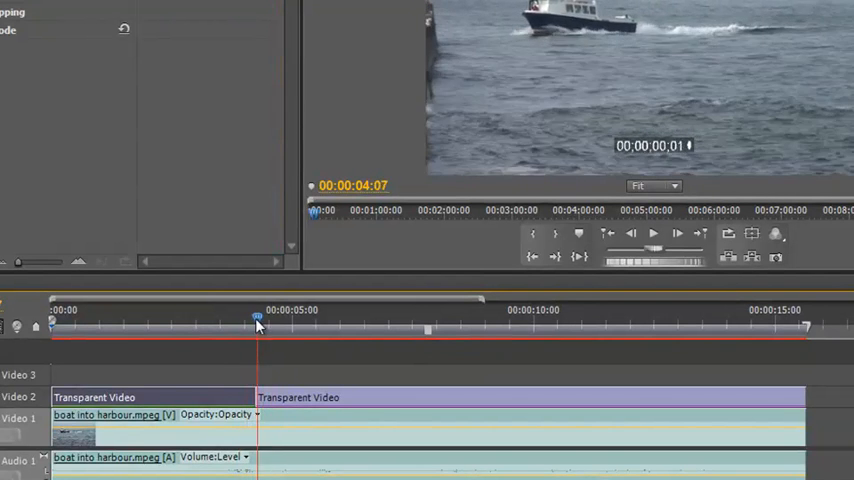
drag(258, 318, 250, 318)
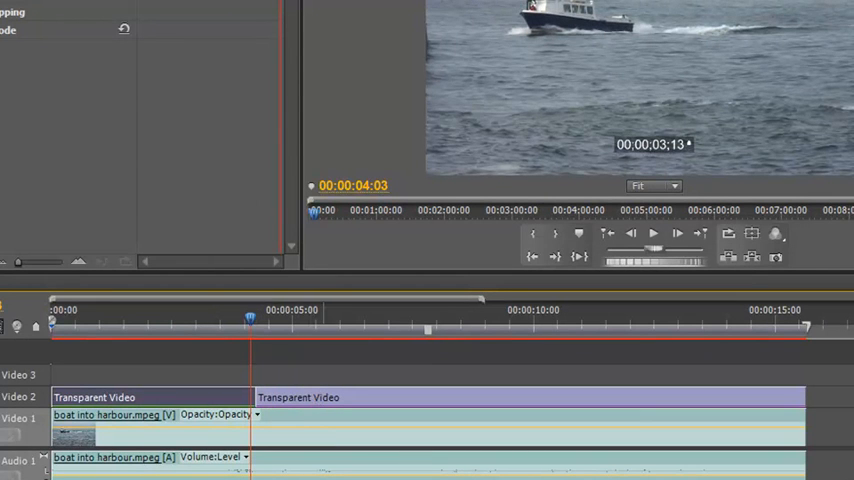
mouse_move(716, 168)
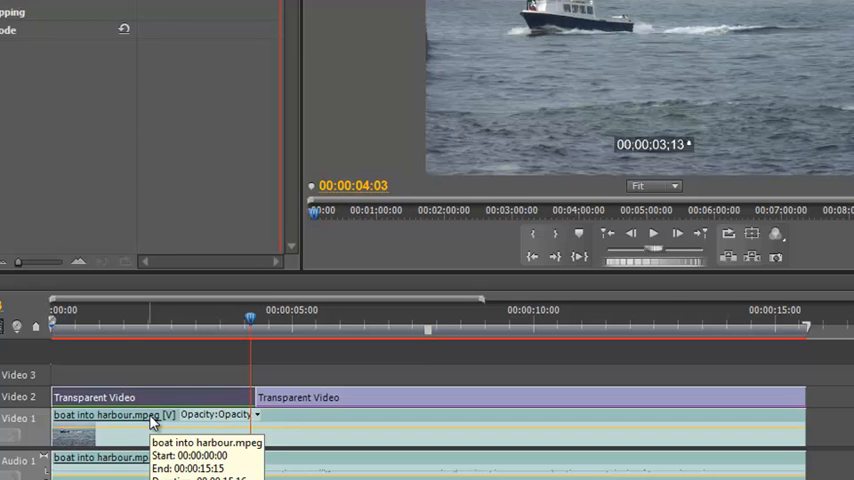
mouse_move(638, 150)
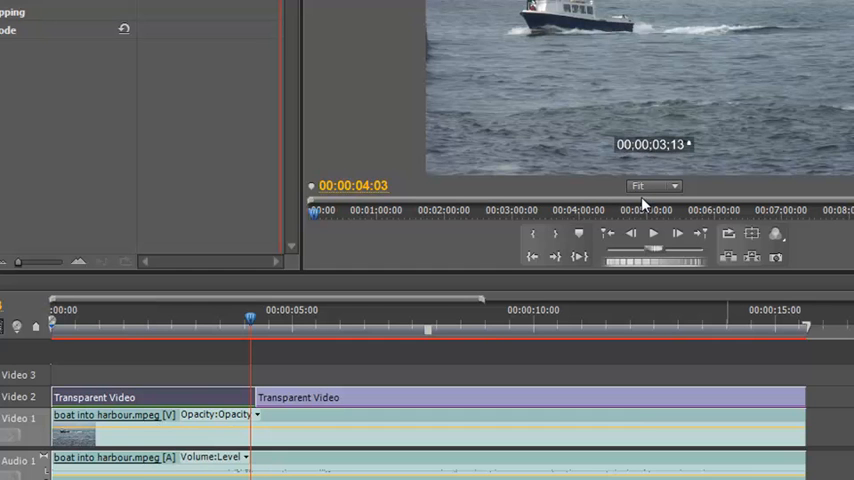
mouse_move(704, 92)
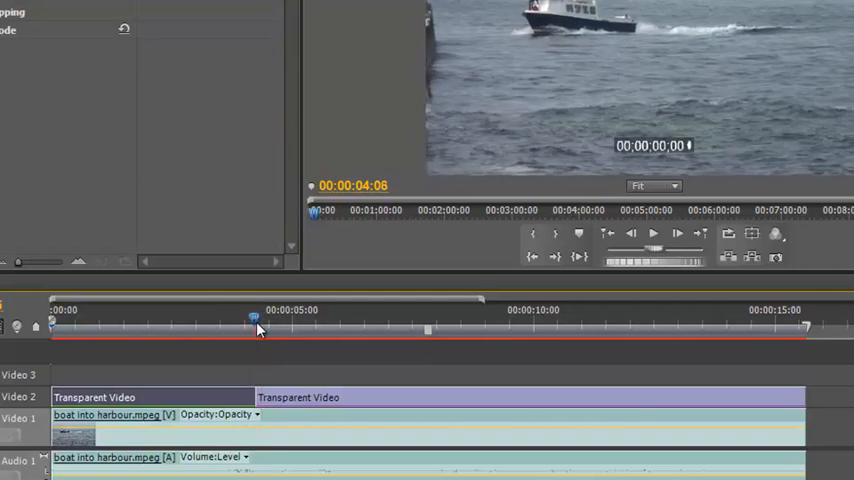
drag(258, 318, 250, 330)
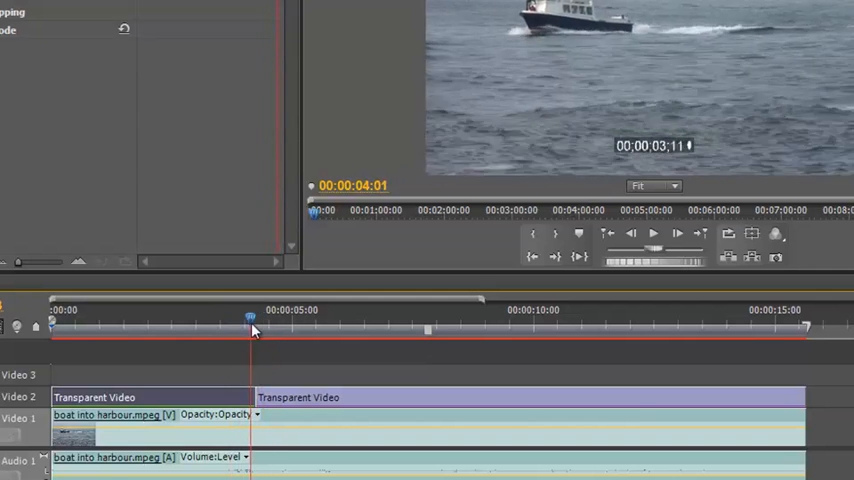
drag(252, 316, 266, 316)
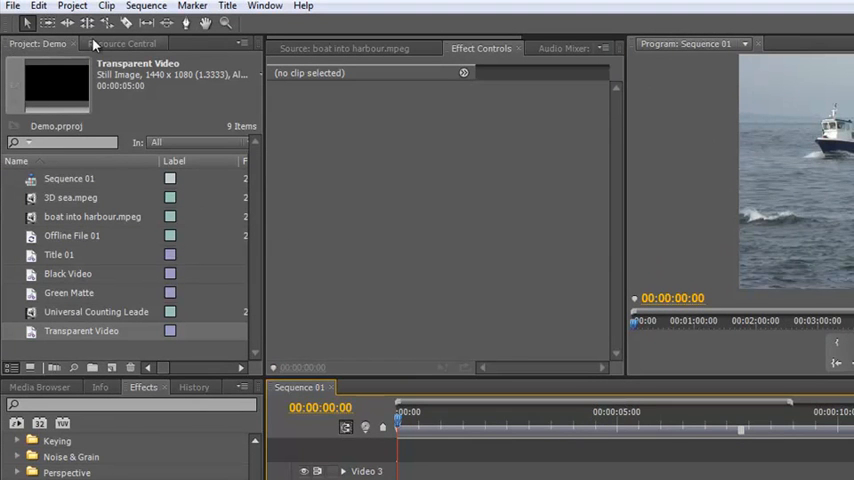
mouse_move(104, 48)
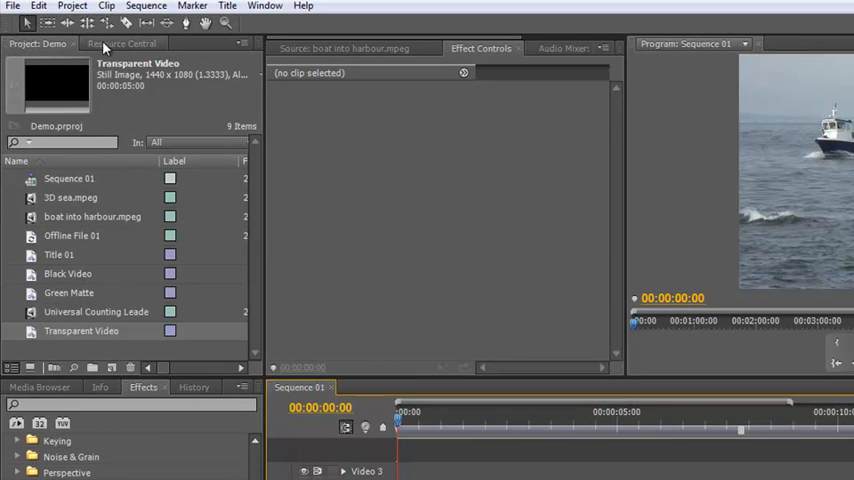
Browse Resource Central's downloadable title templates filtered to the Travel category
click(120, 44)
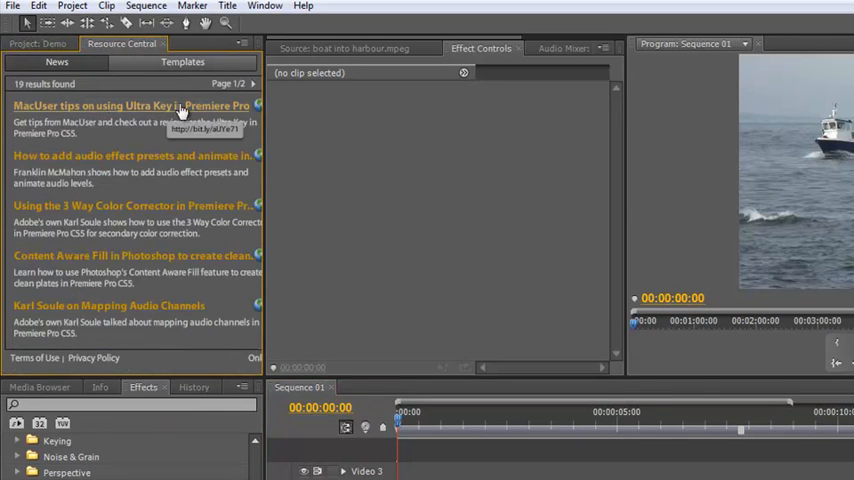
mouse_move(100, 122)
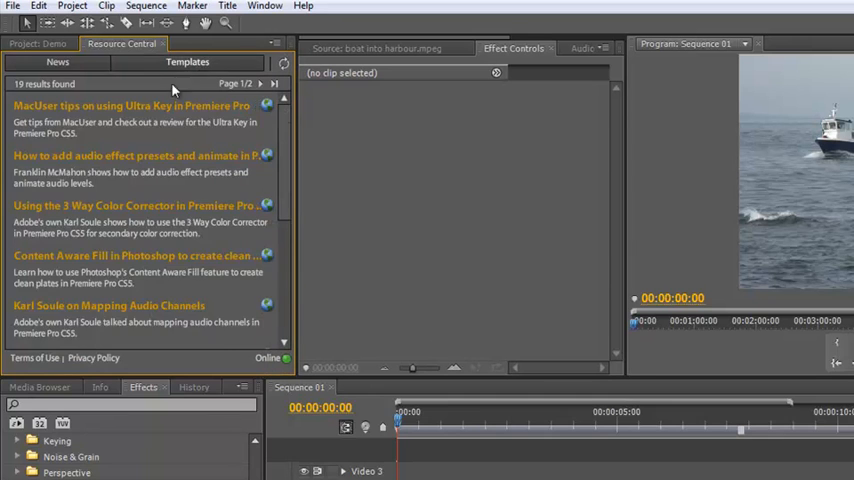
click(188, 62)
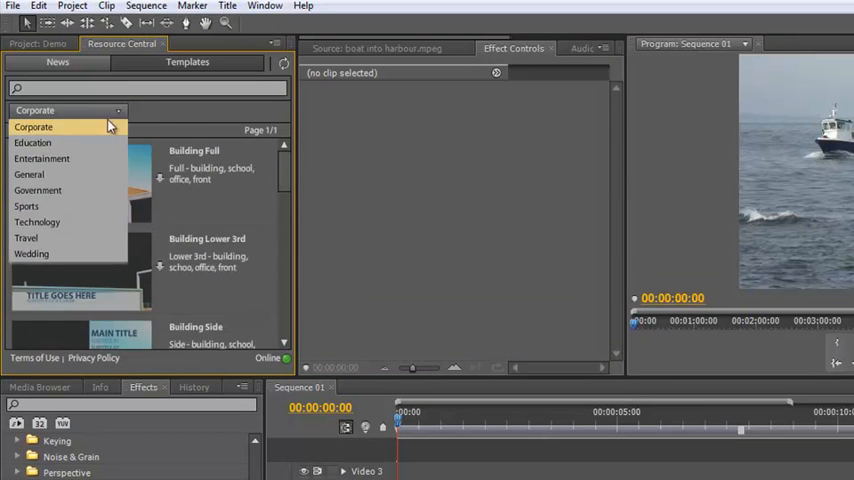
mouse_move(92, 158)
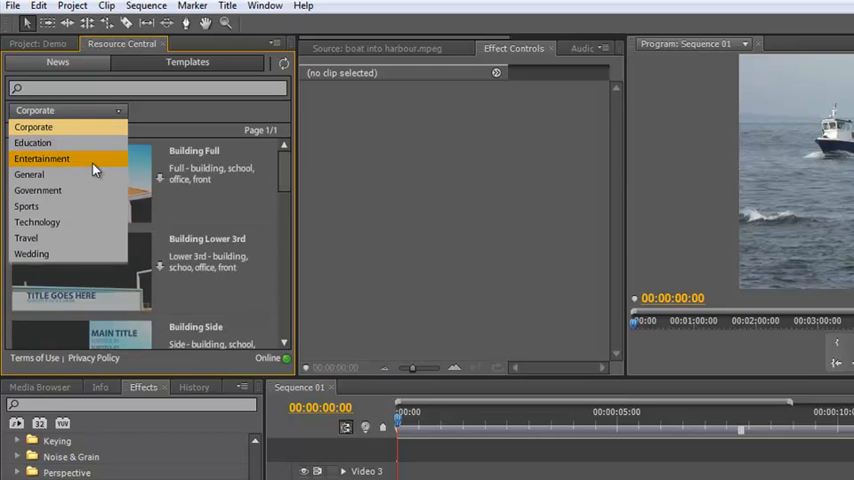
mouse_move(84, 190)
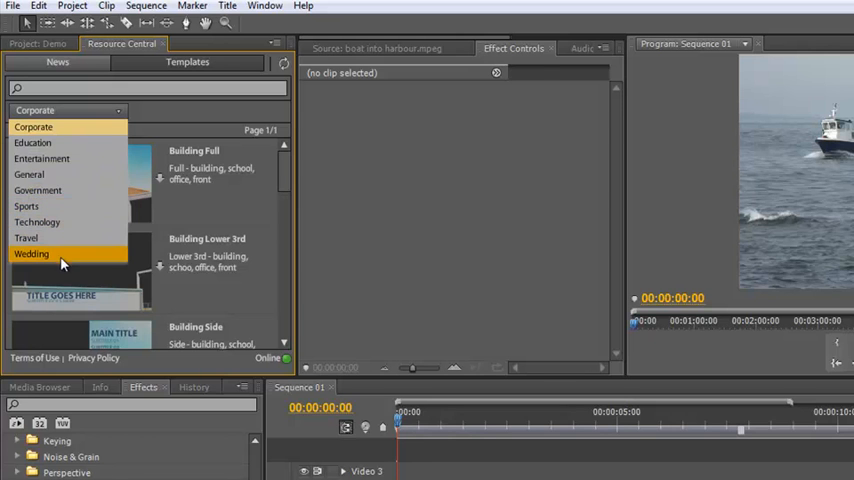
mouse_move(24, 238)
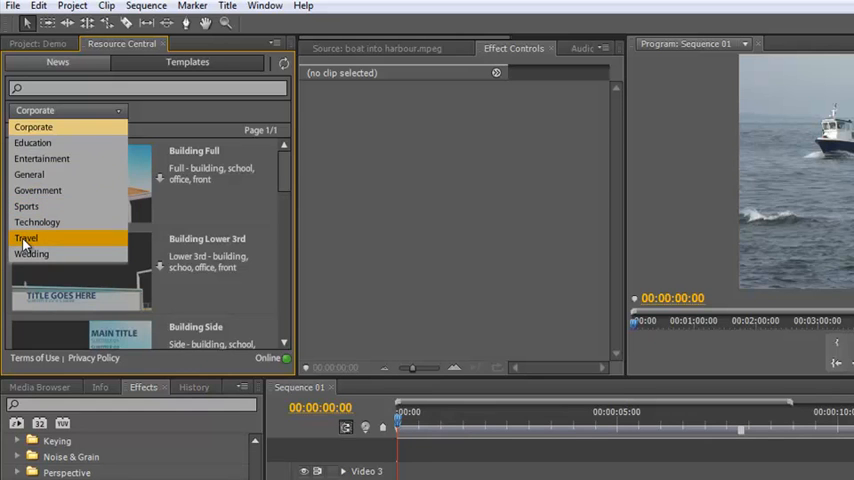
click(26, 236)
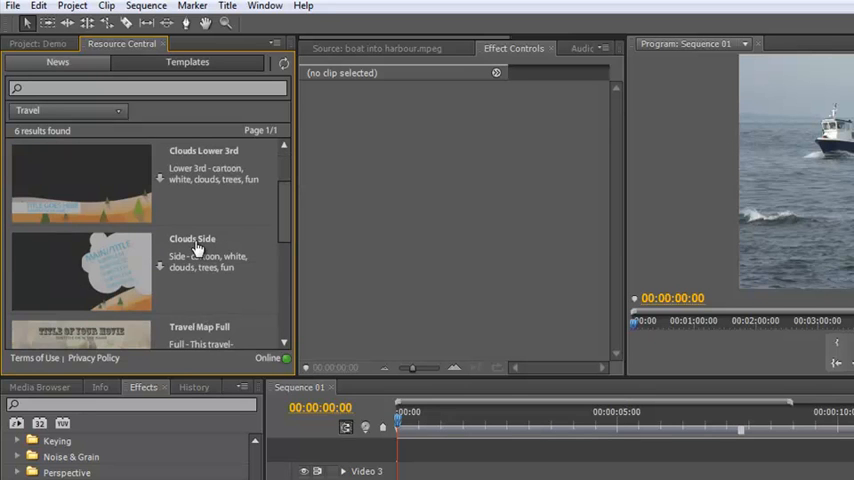
mouse_move(160, 276)
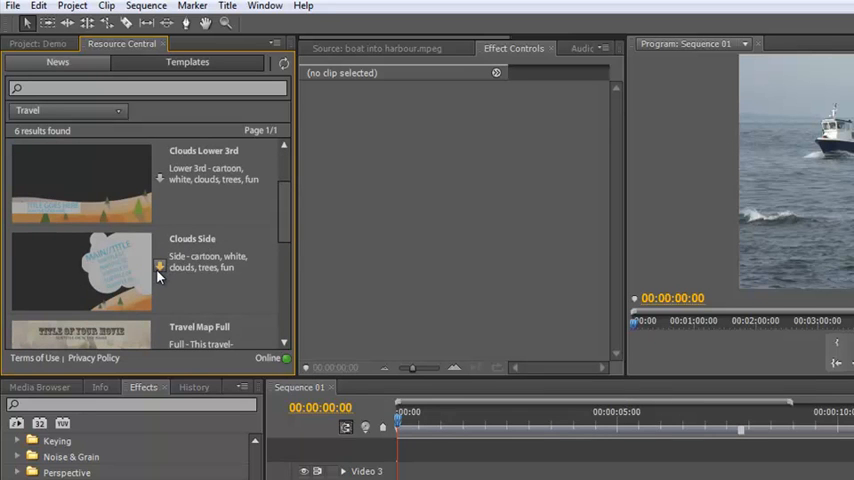
mouse_move(160, 272)
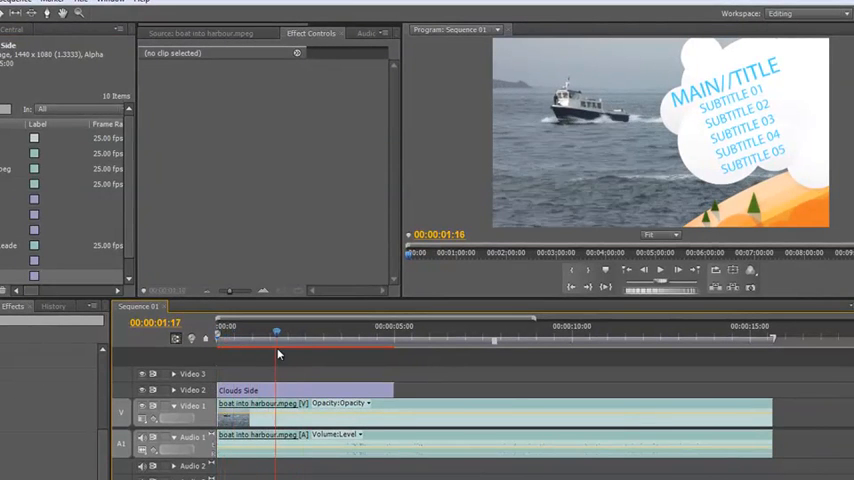
Change the Clouds Side title's main heading to 'Seahouses' and return to the project items
drag(276, 332, 262, 332)
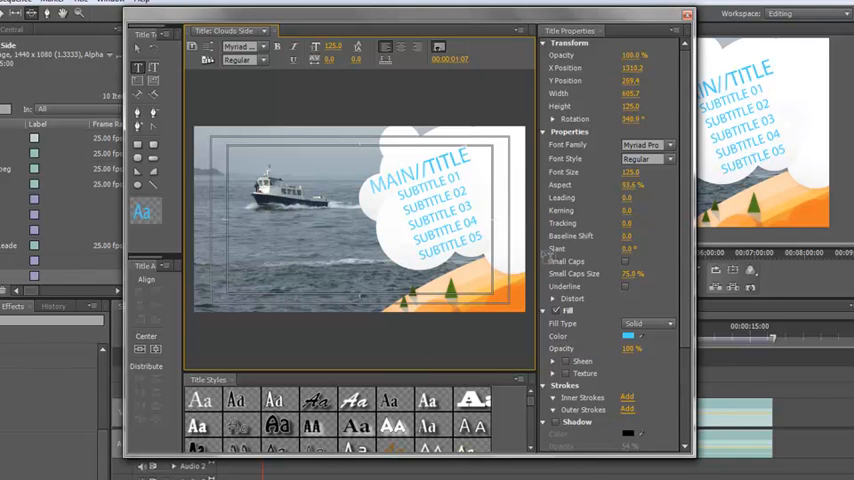
text(Seahouses)
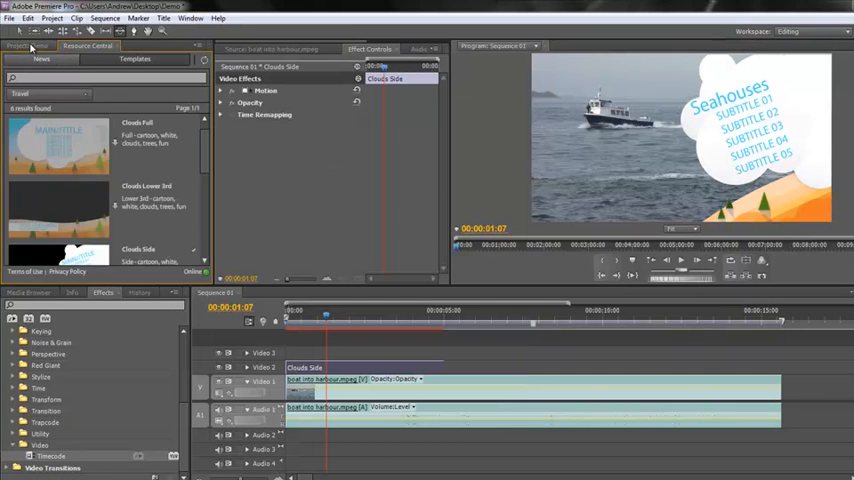
click(22, 46)
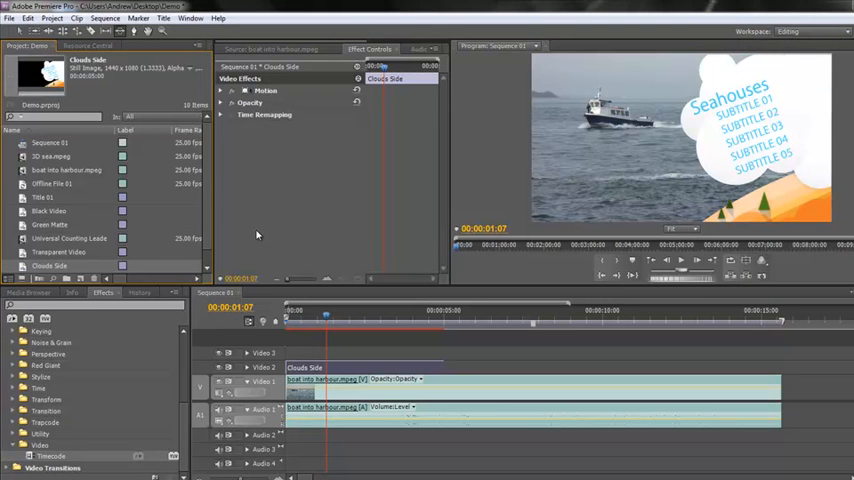
mouse_move(248, 224)
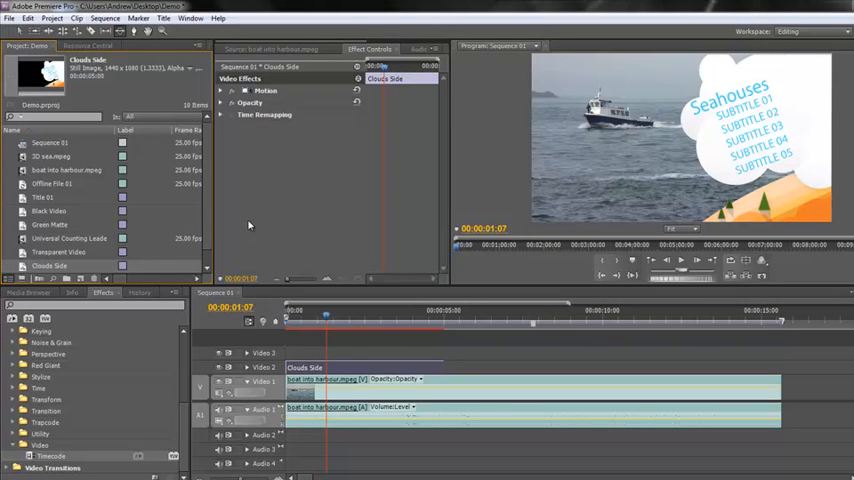